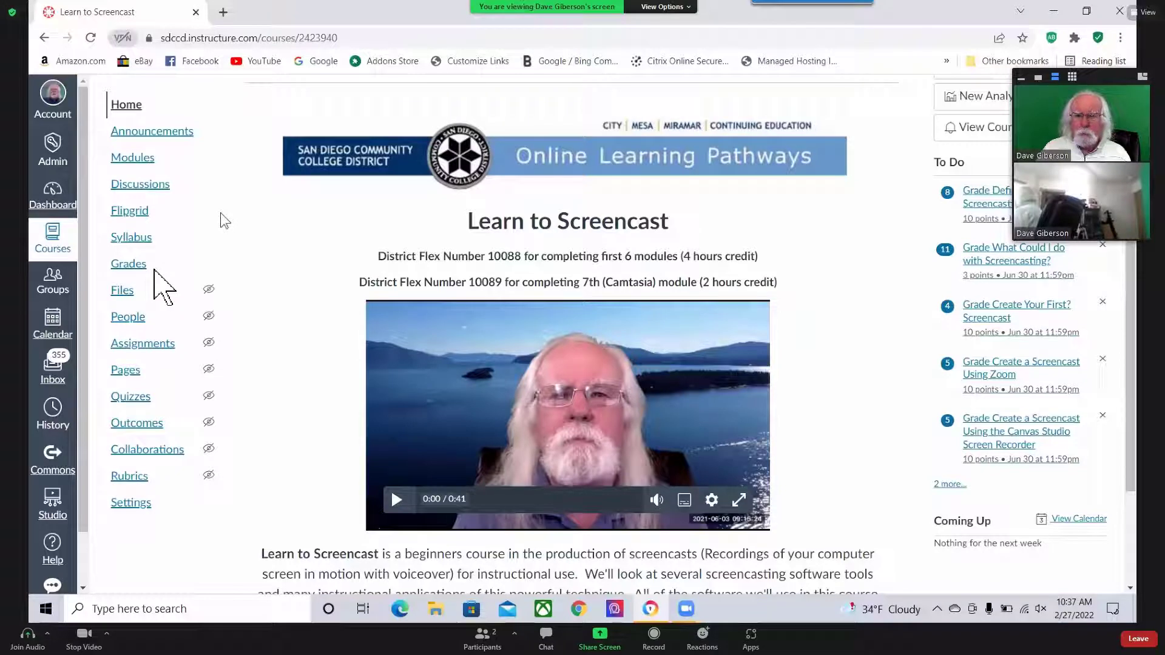
mouse_move(258, 304)
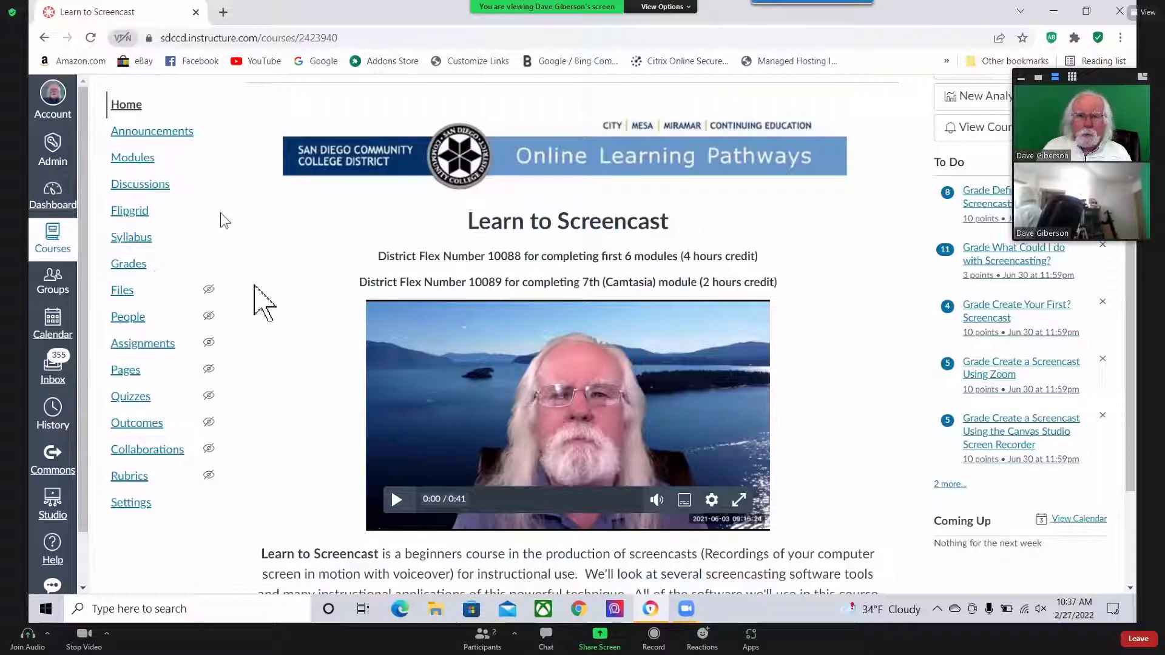
mouse_move(524, 304)
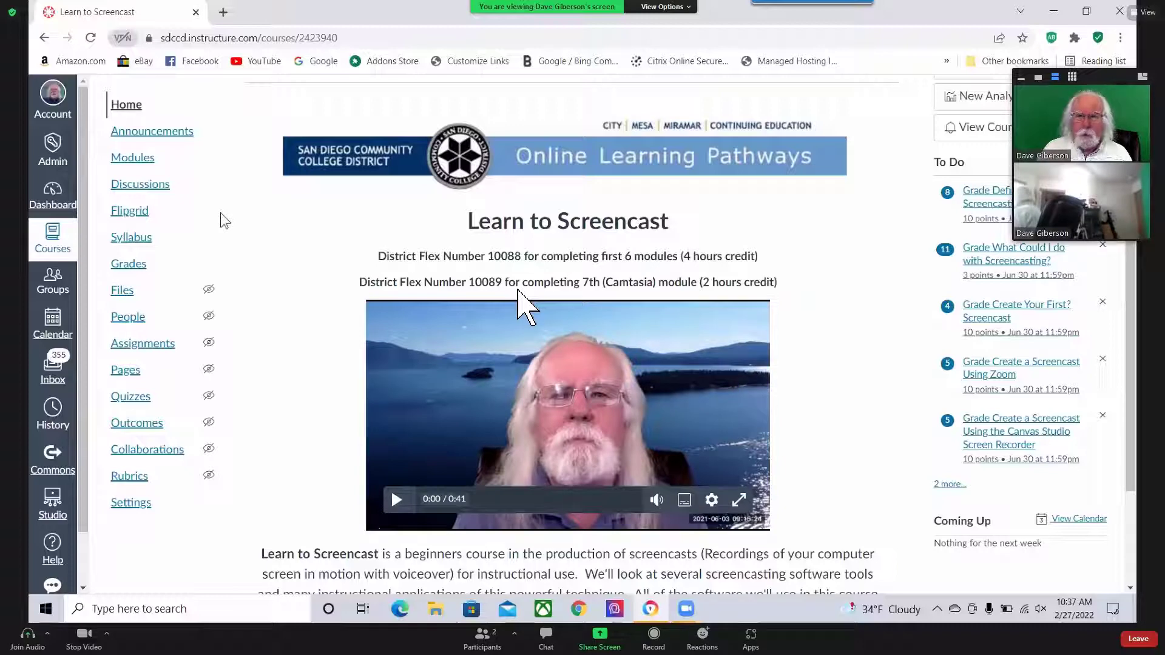
mouse_move(560, 261)
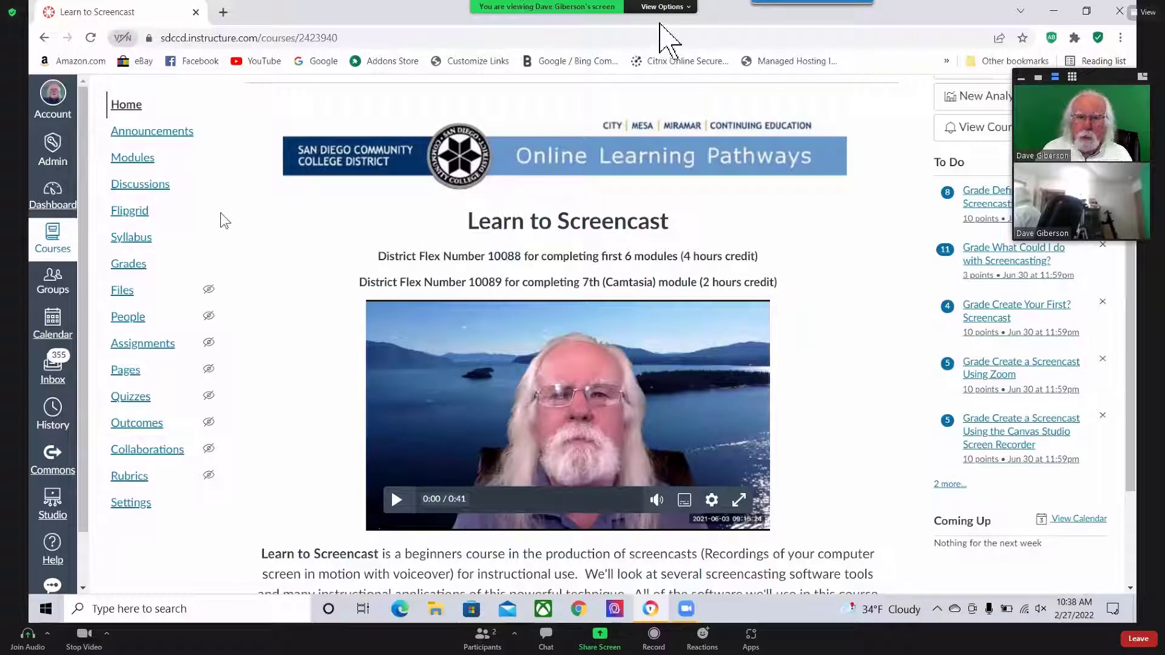
mouse_move(692, 24)
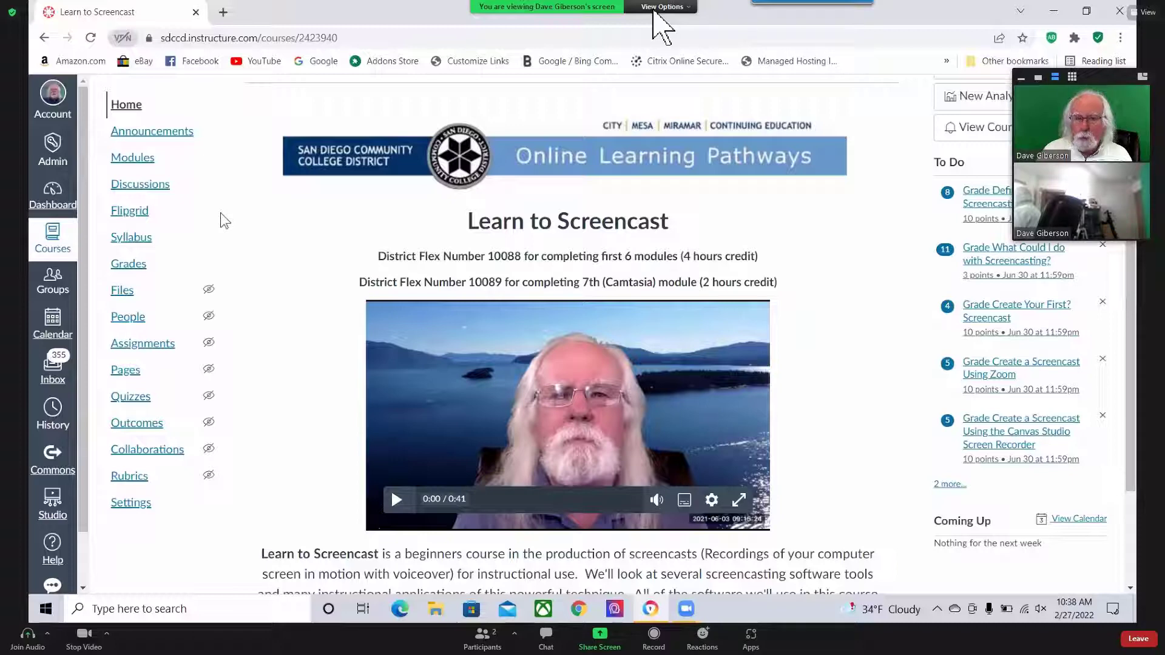
mouse_move(681, 30)
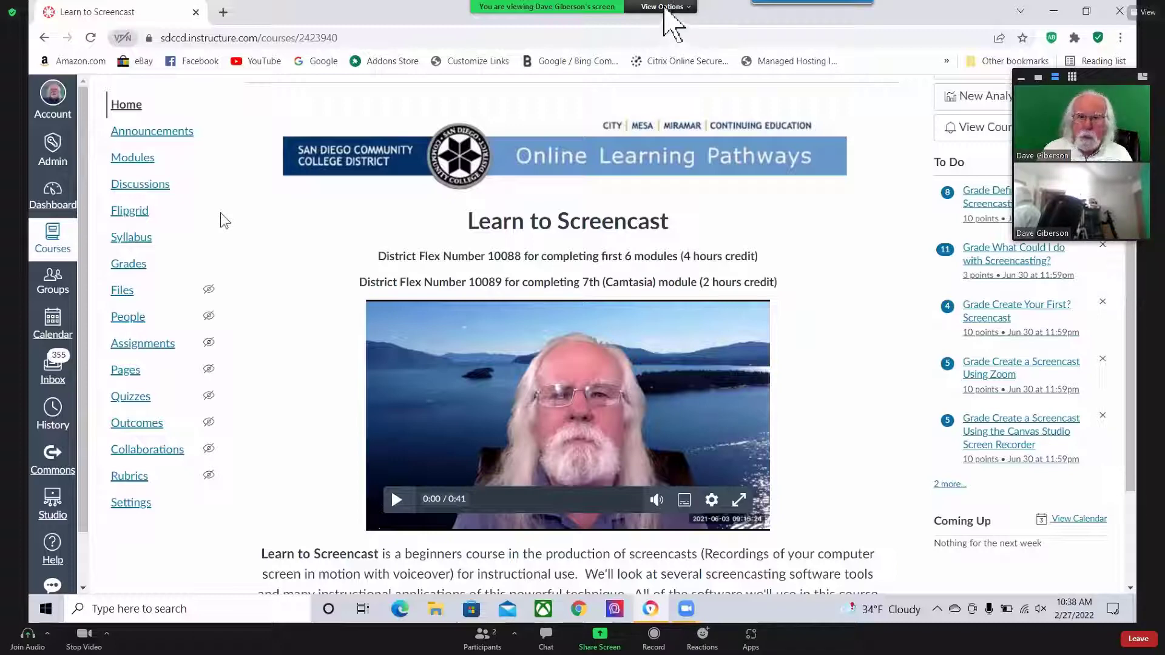
Browse the shared screen's View Options menu and its Zoom Ratio choices.
left_click(657, 7)
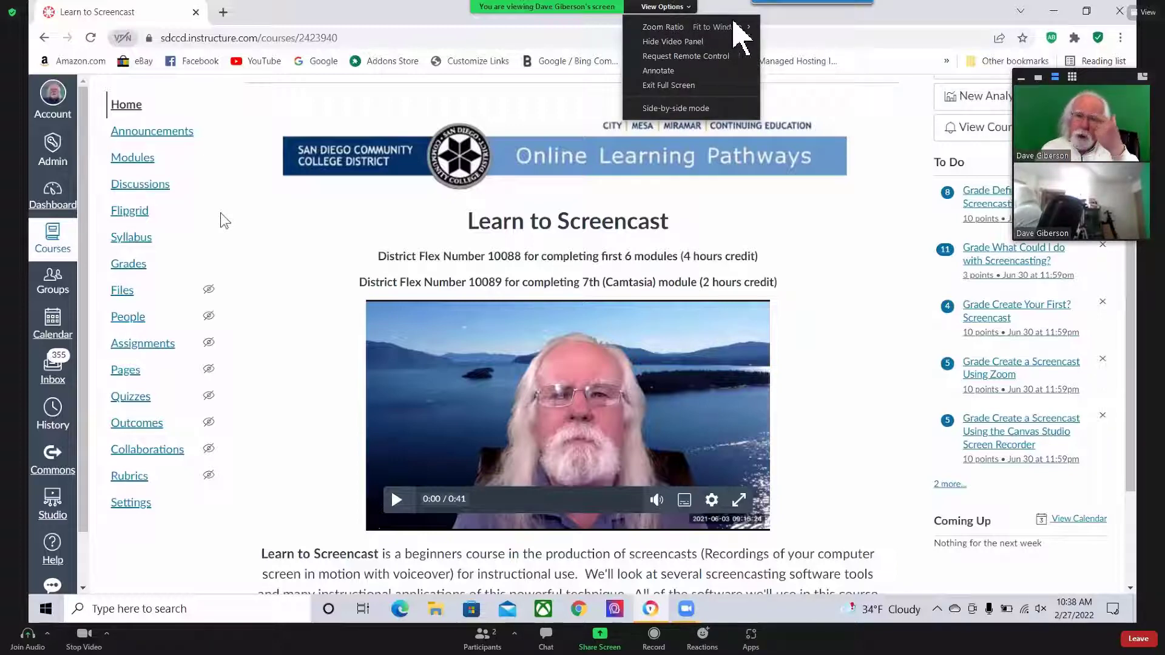
left_click(660, 7)
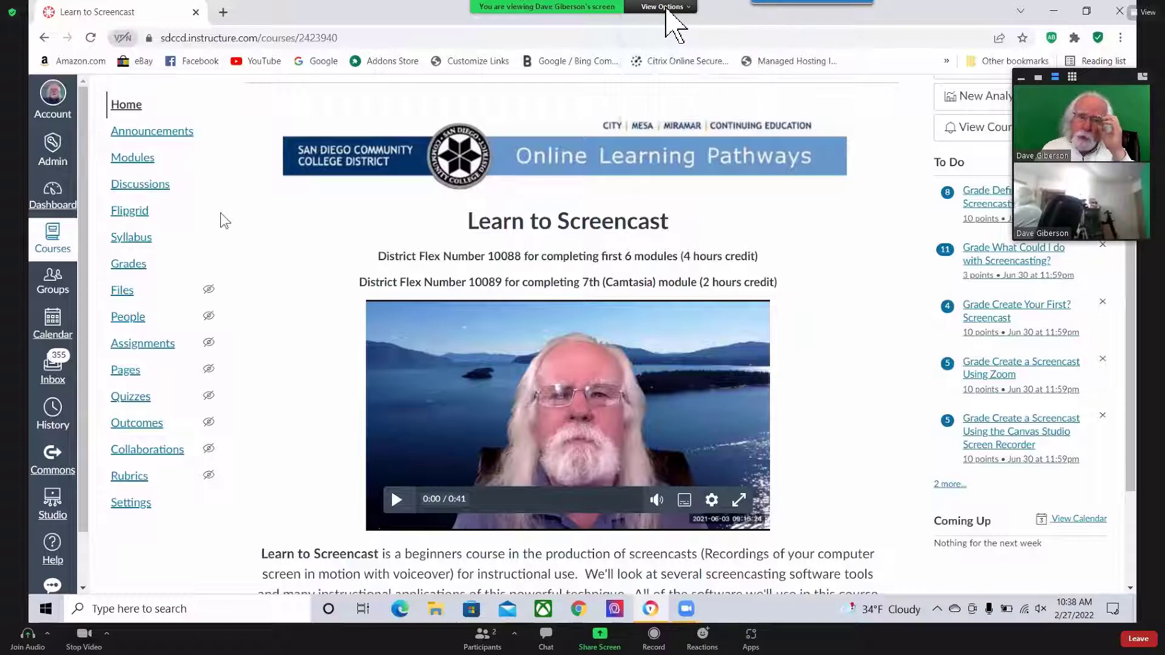
left_click(660, 7)
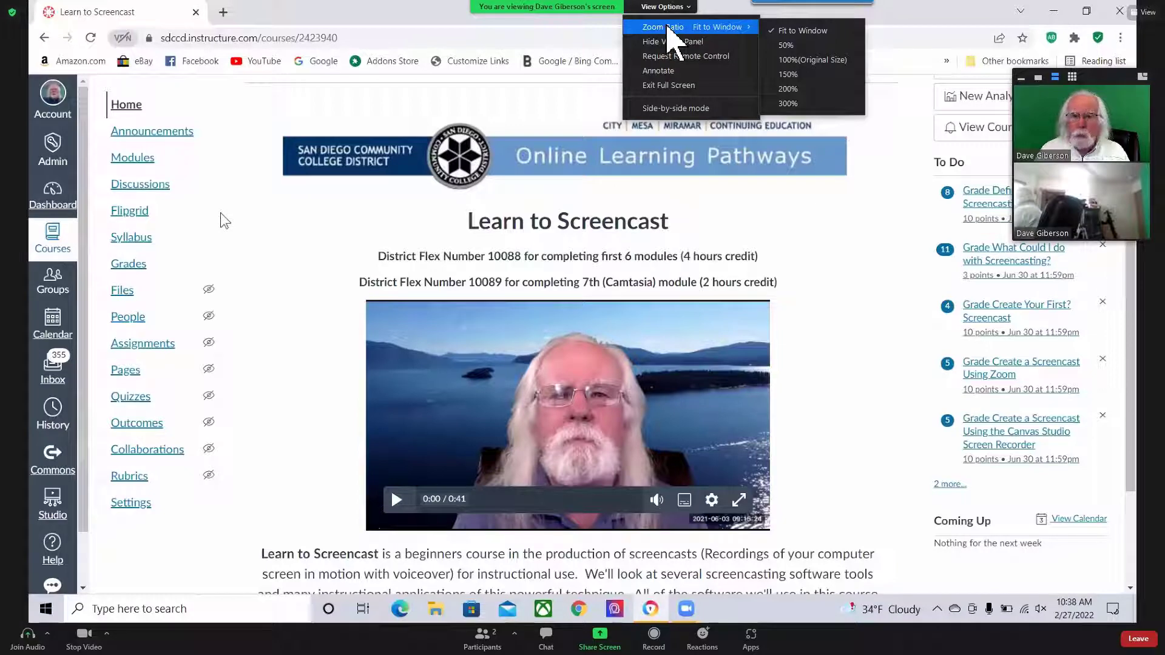
mouse_move(641, 45)
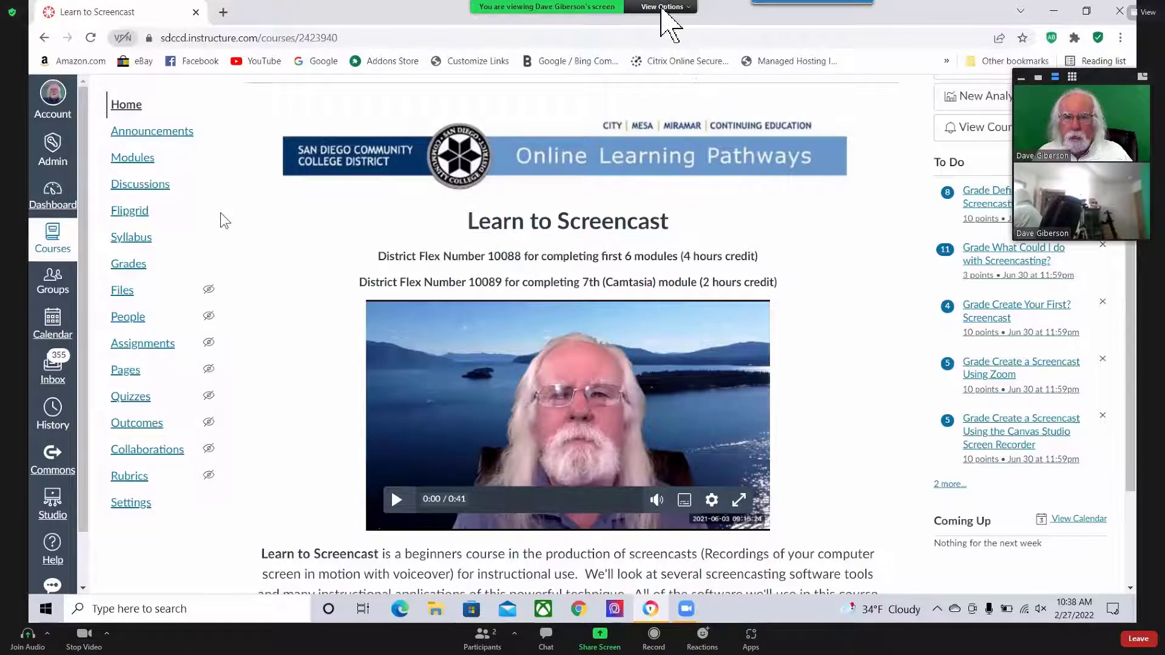
left_click(660, 7)
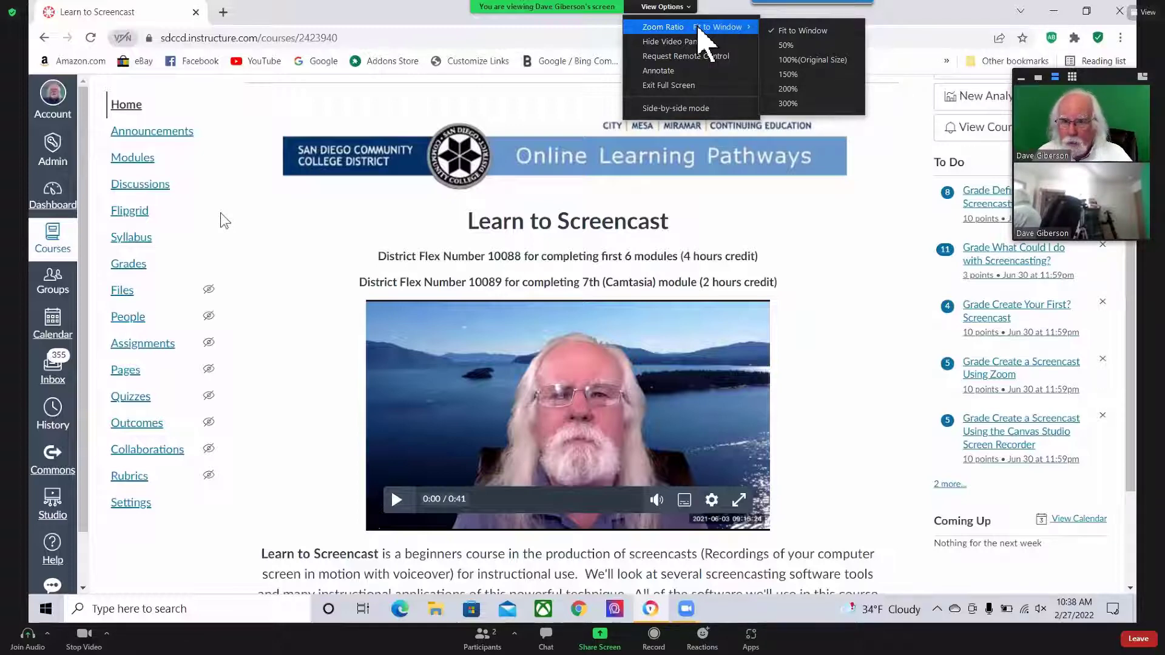
mouse_move(748, 38)
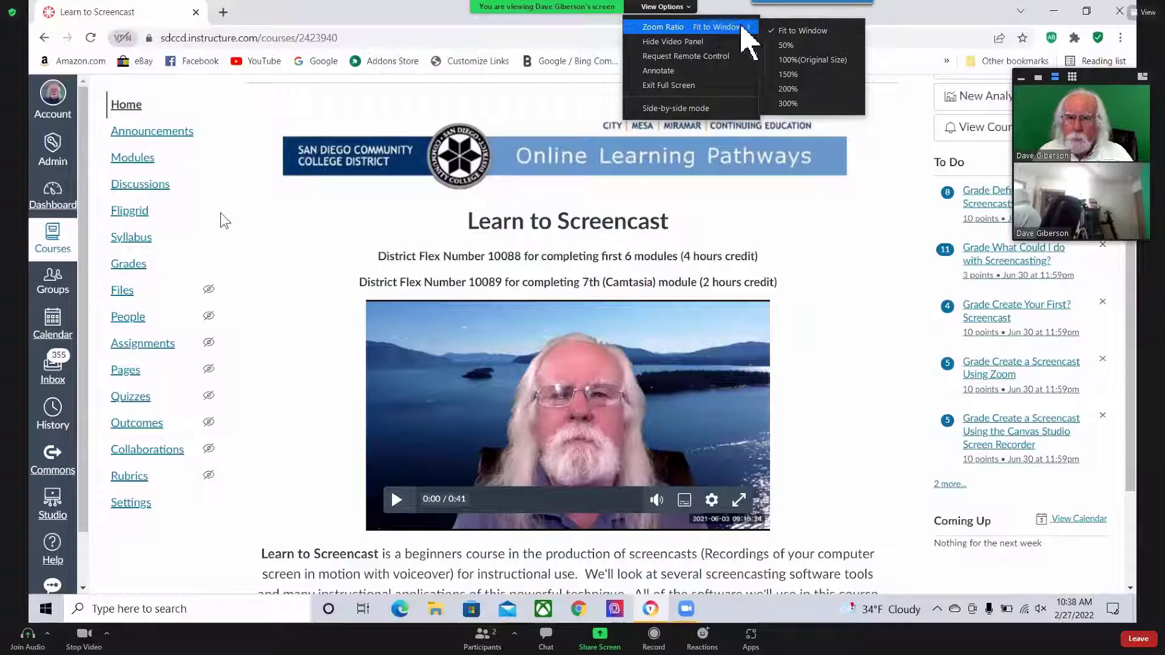
mouse_move(798, 39)
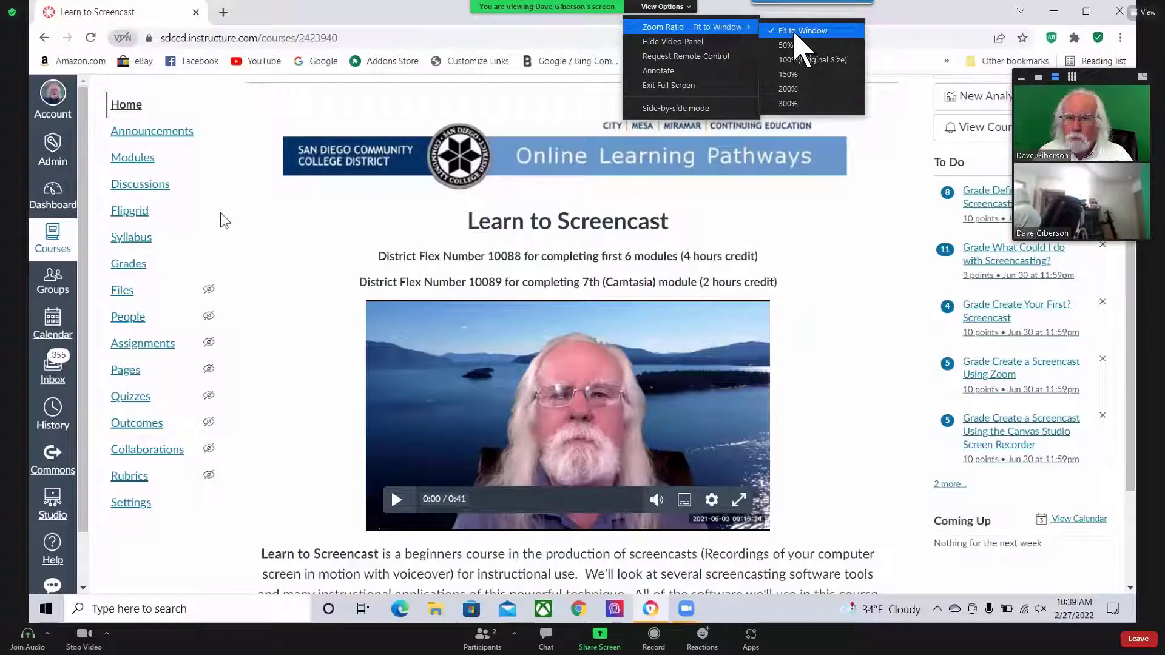
left_click(811, 30)
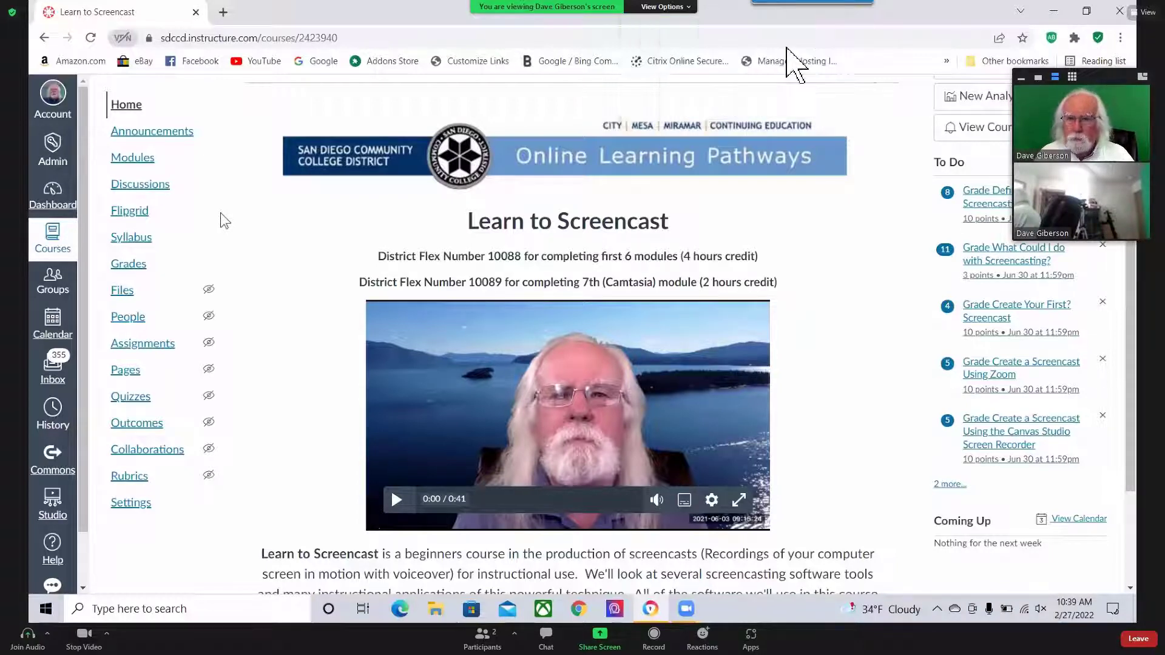
Set the shared screen's zoom ratio to 100% (Original Size).
left_click(660, 7)
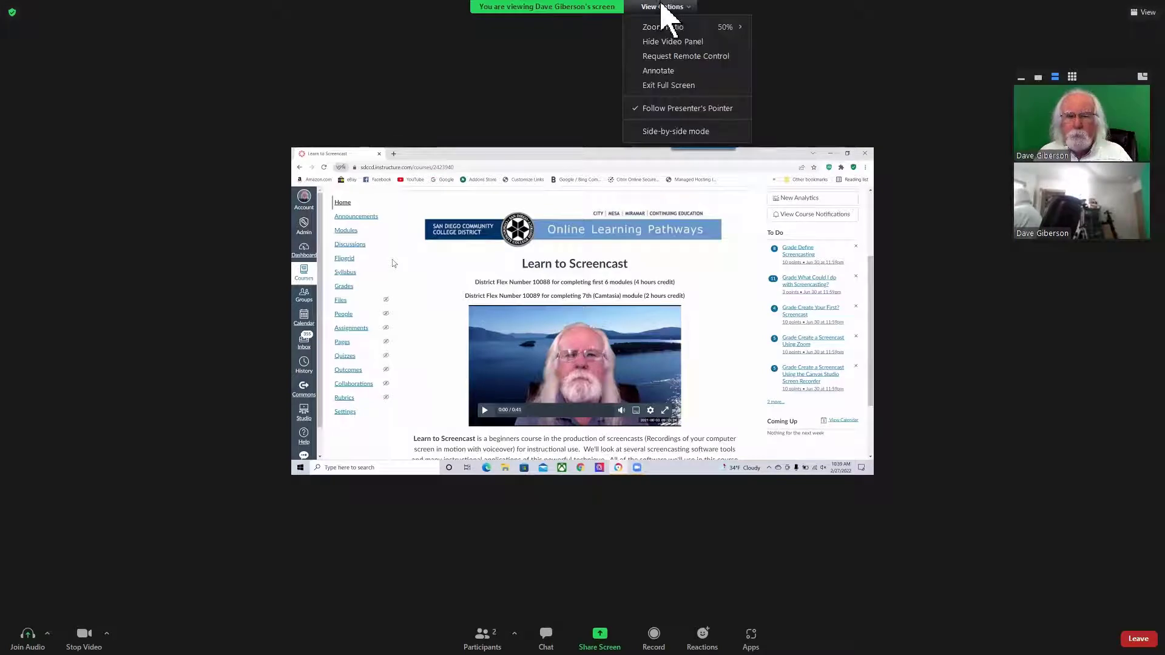
mouse_move(687, 27)
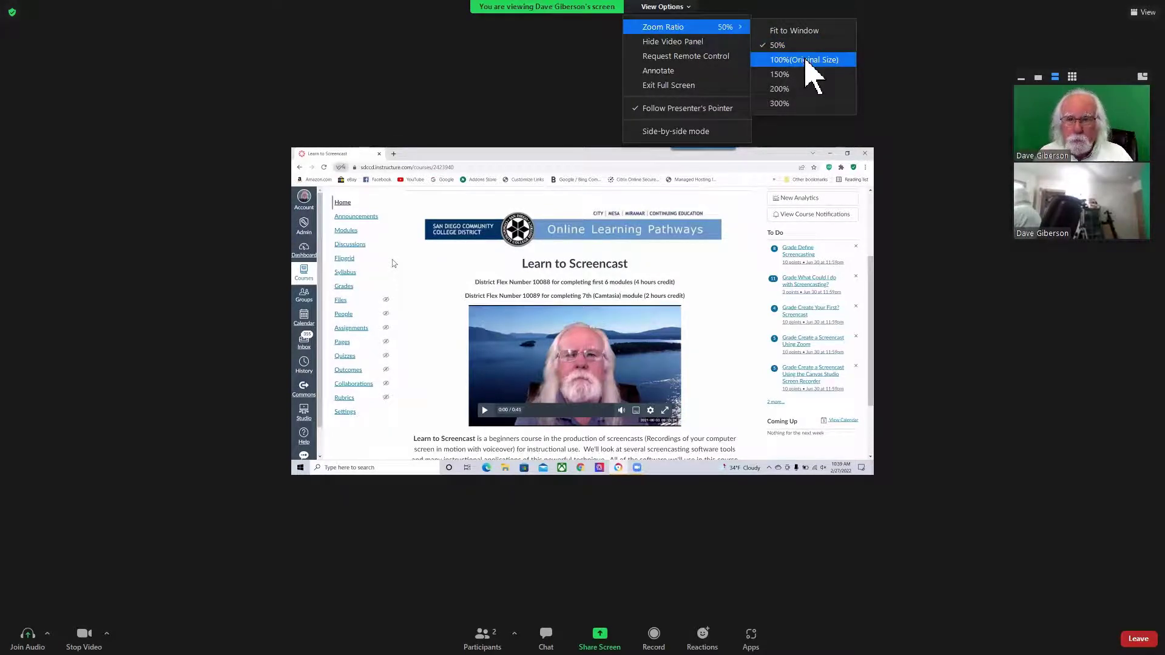
left_click(804, 59)
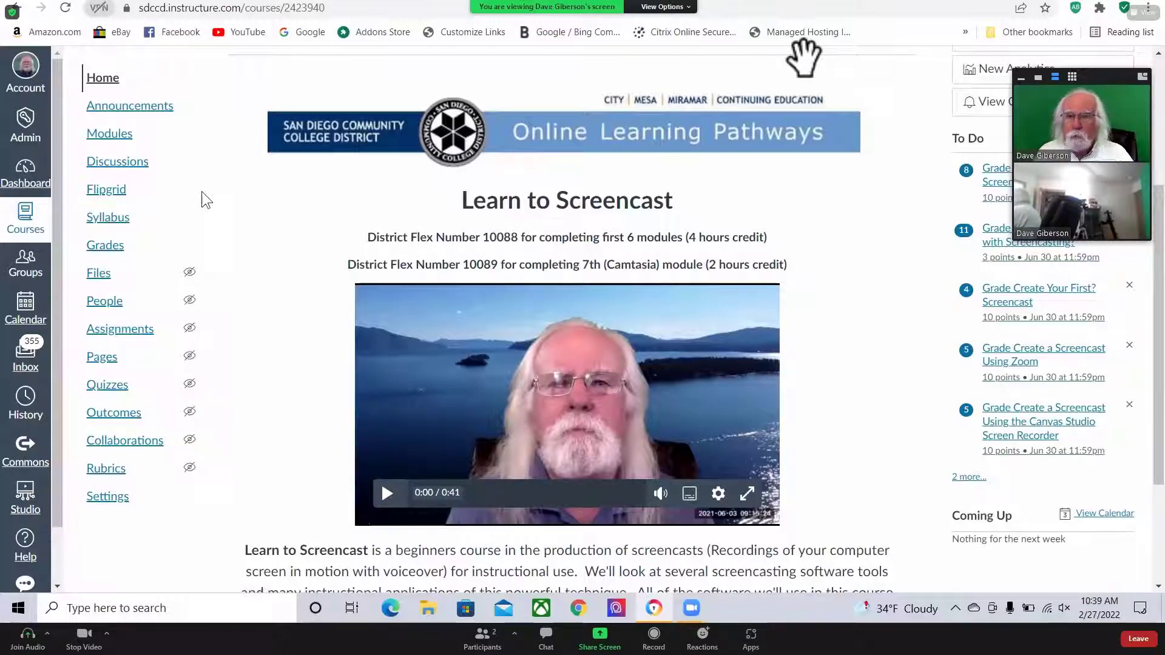
left_click(660, 6)
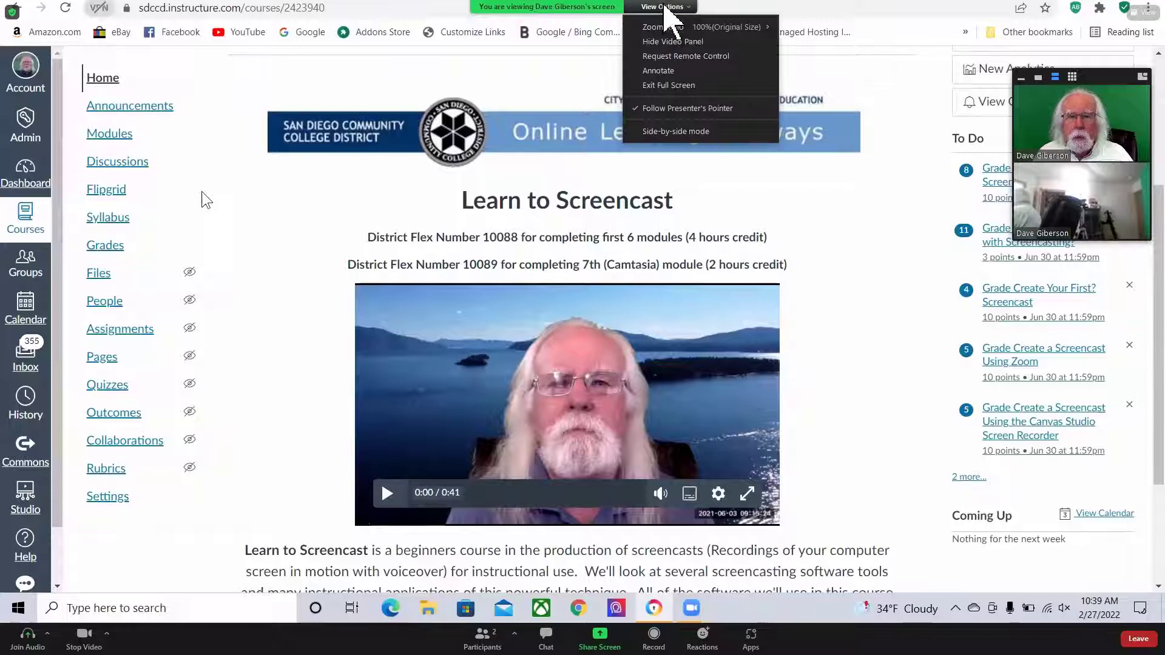
mouse_move(662, 27)
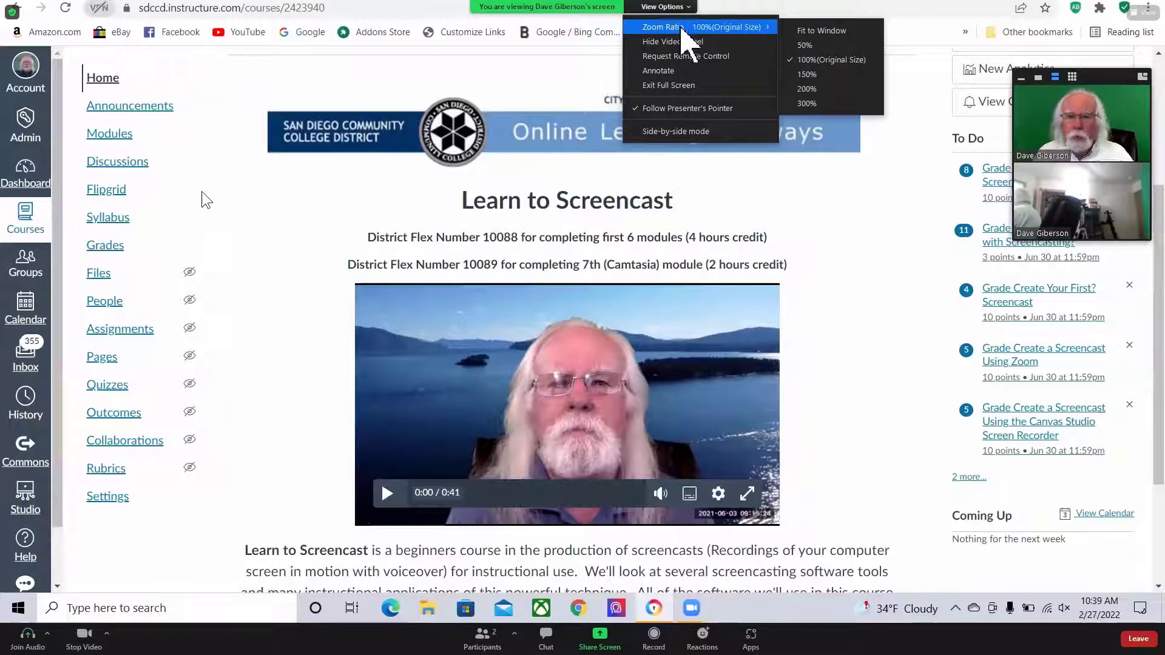
mouse_move(815, 94)
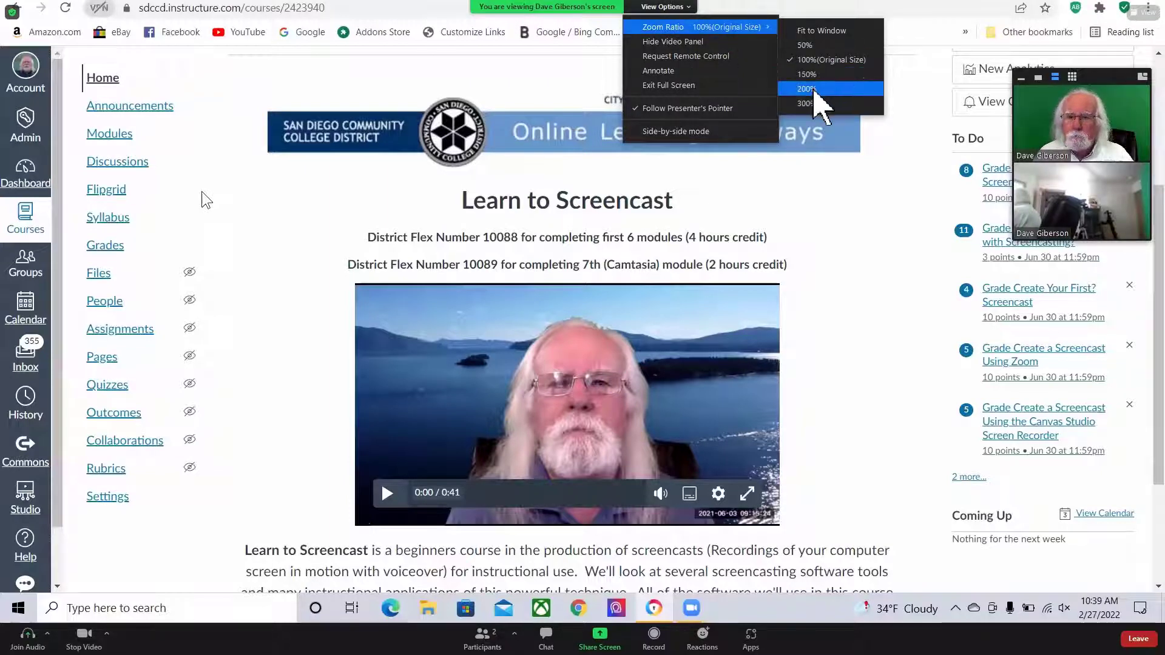
mouse_move(813, 112)
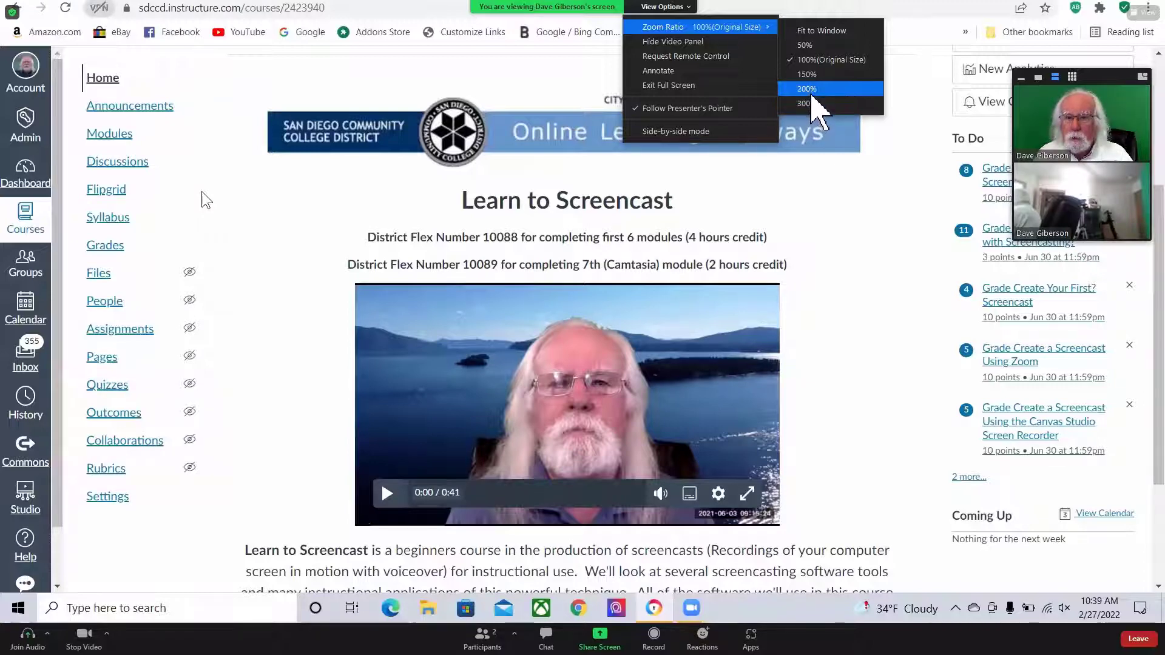
Magnify the shared course page to a 200% zoom ratio.
left_click(806, 89)
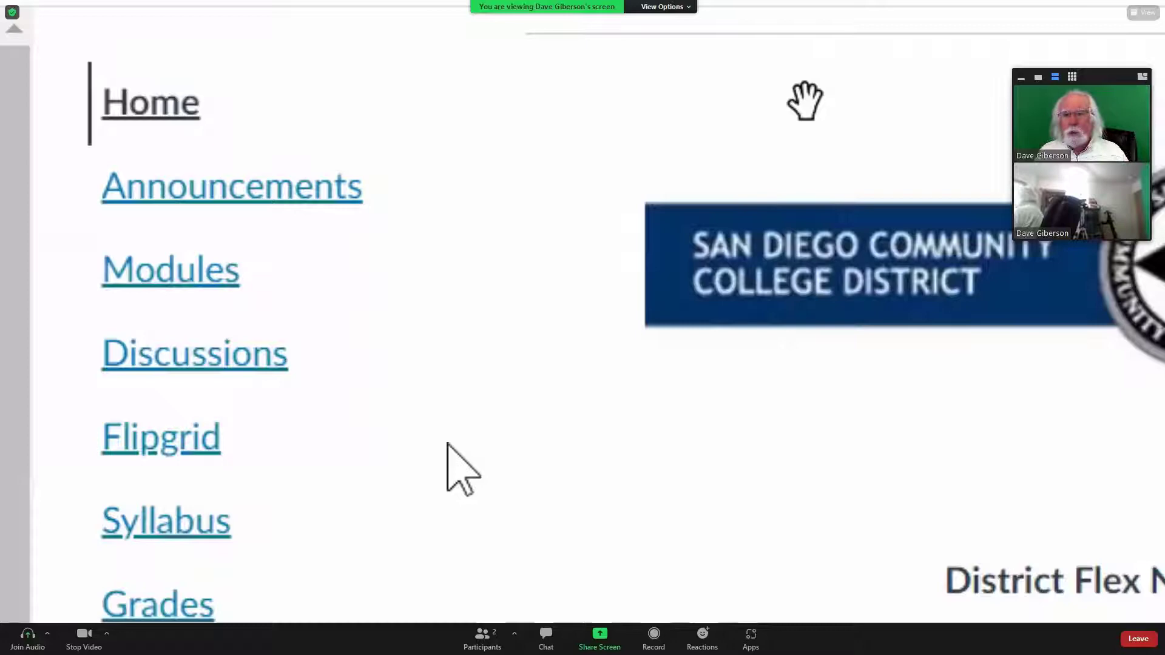
mouse_move(768, 122)
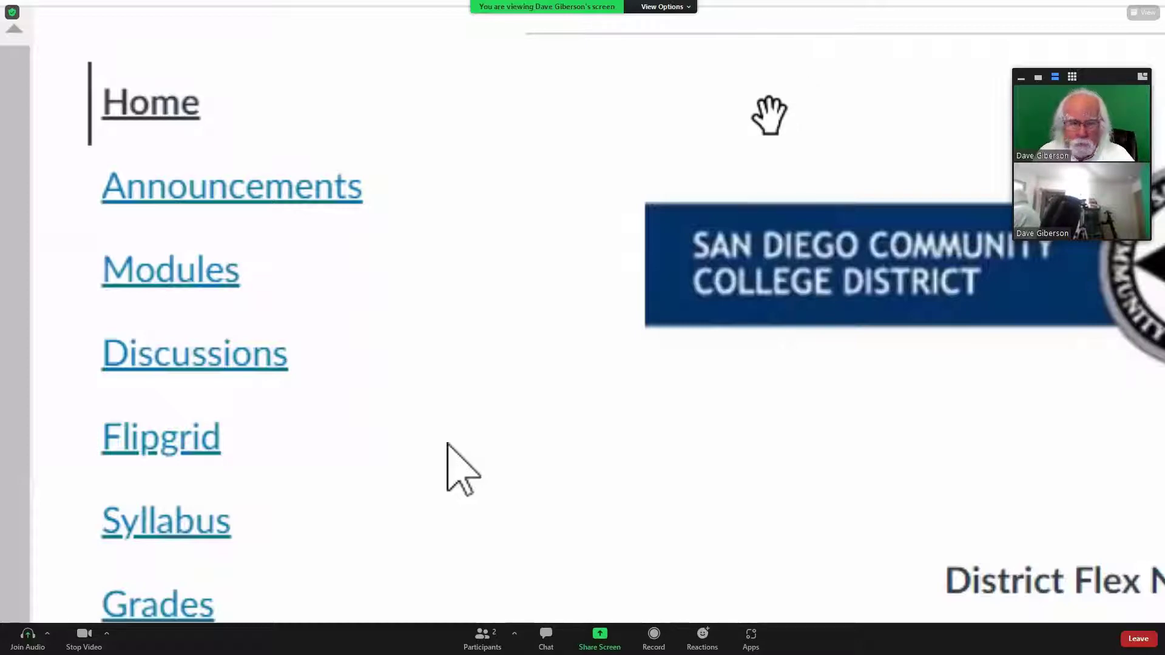
mouse_move(711, 167)
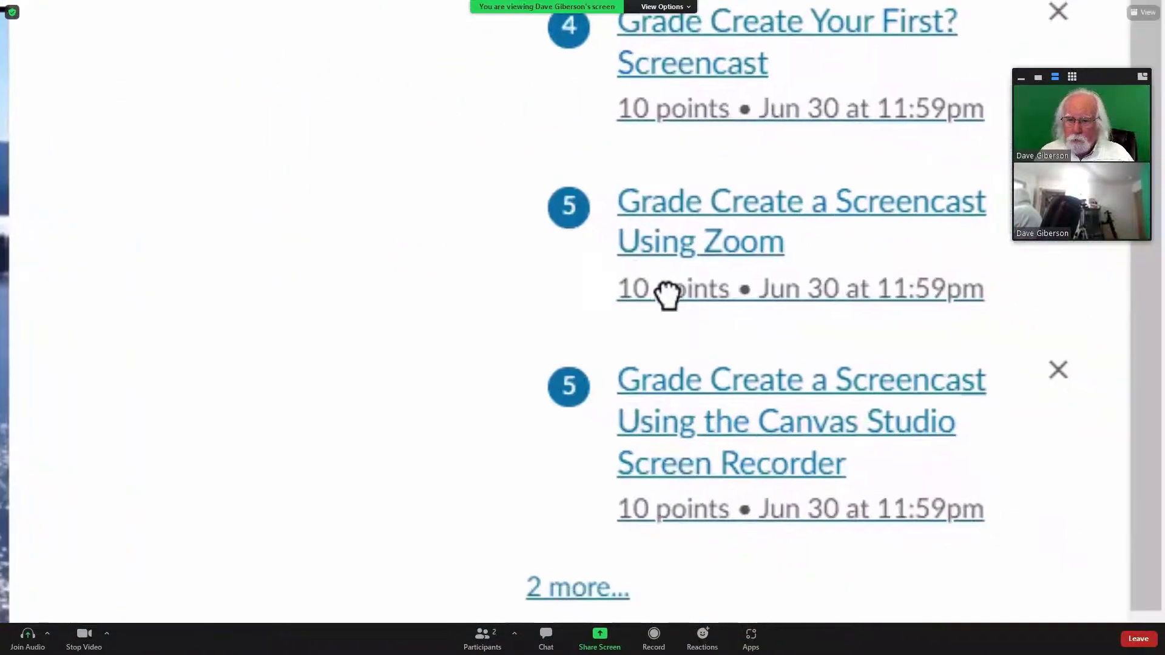
mouse_move(720, 389)
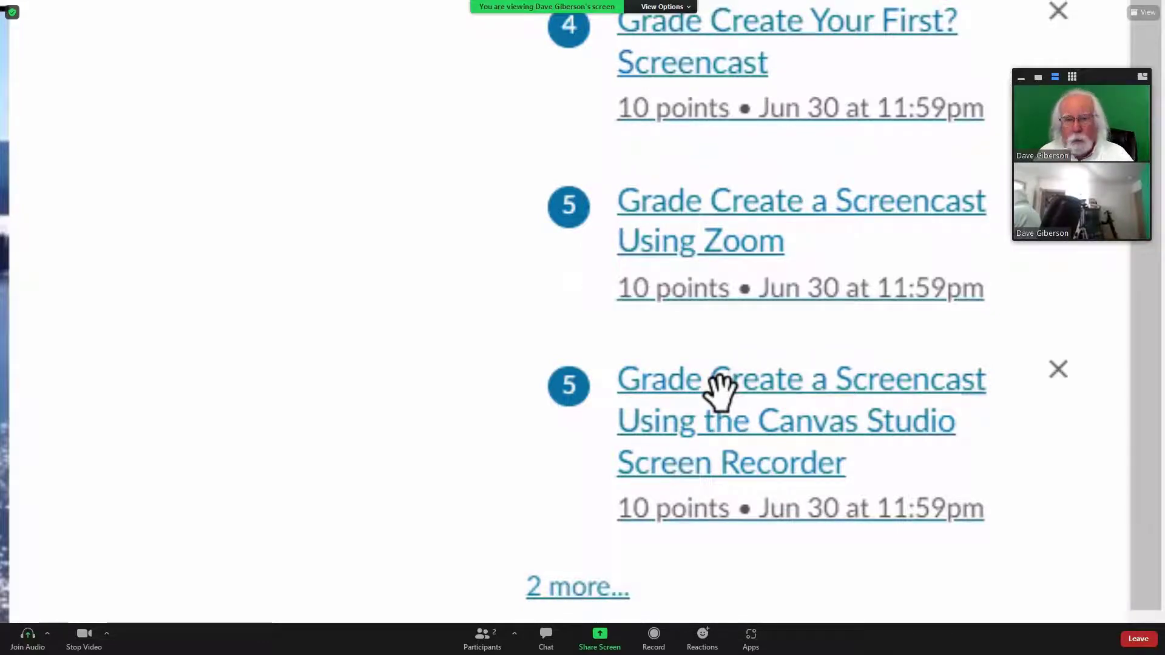
mouse_move(760, 216)
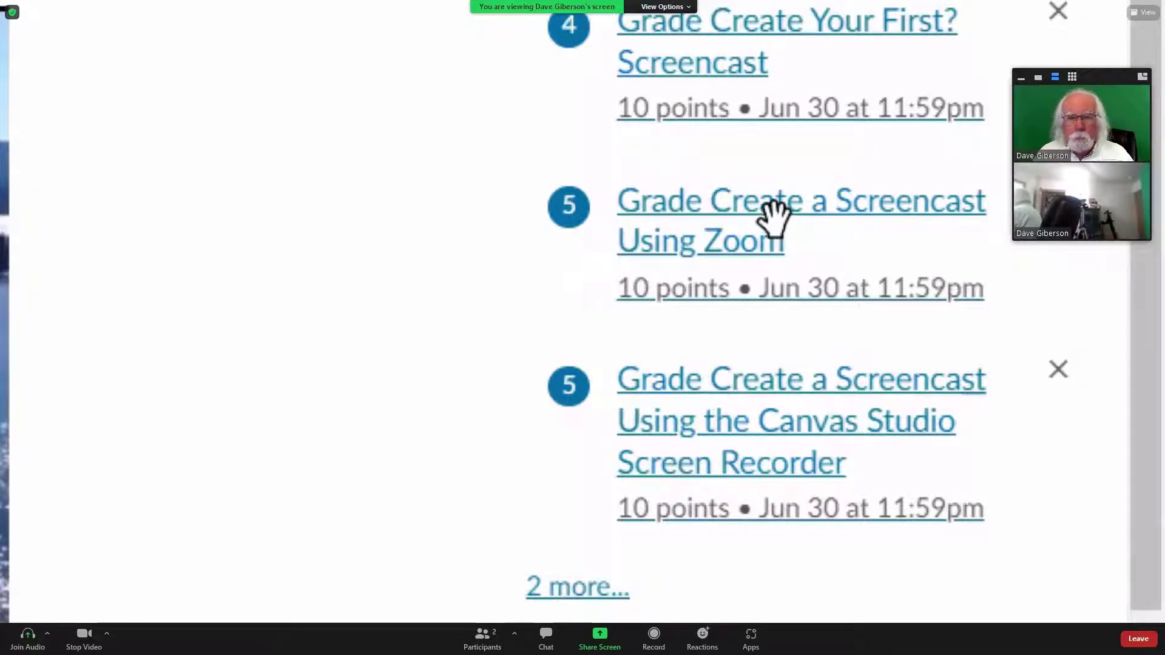
mouse_move(677, 33)
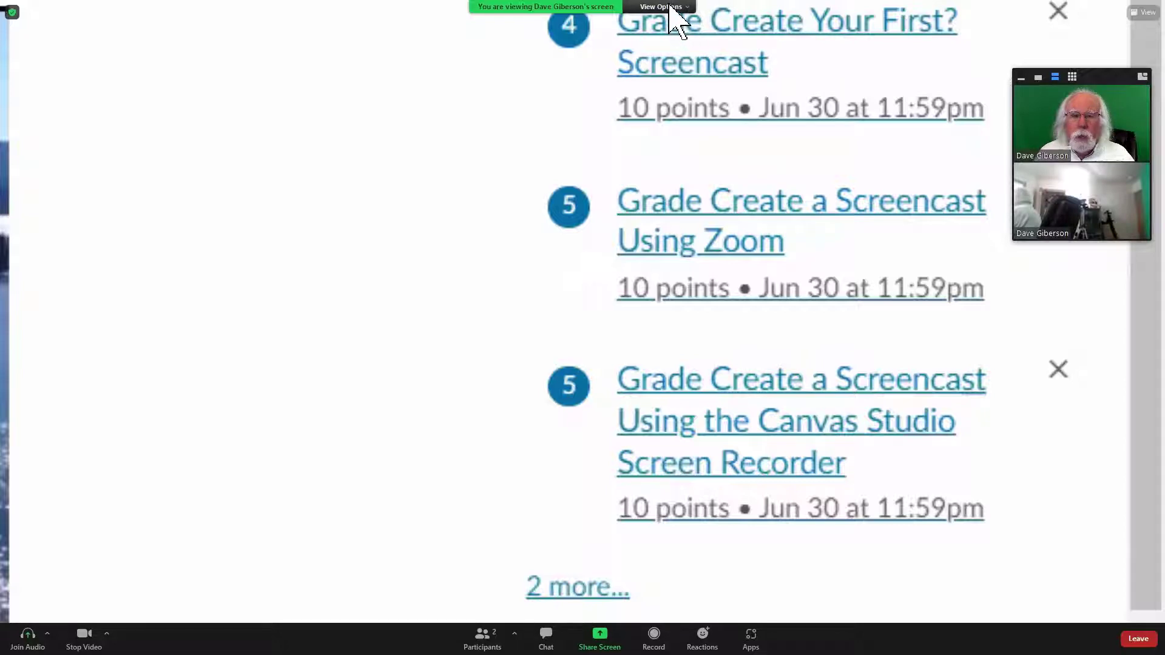
Turn on Follow Presenter's Pointer so the magnified page pans with the presenter.
left_click(664, 7)
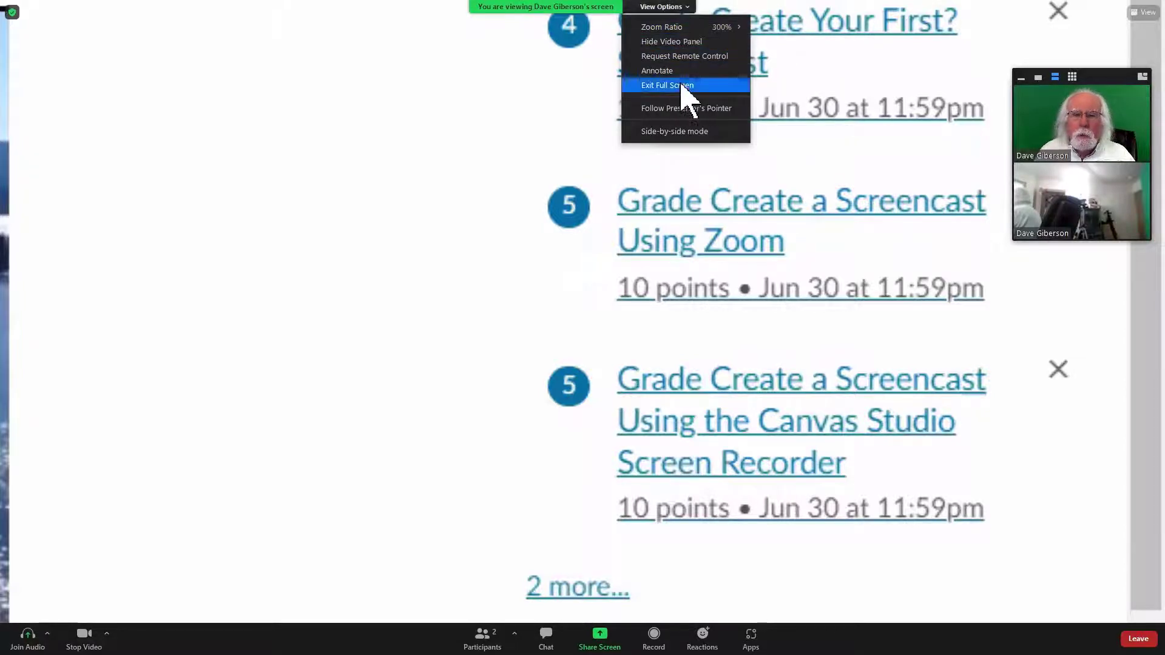
mouse_move(686, 118)
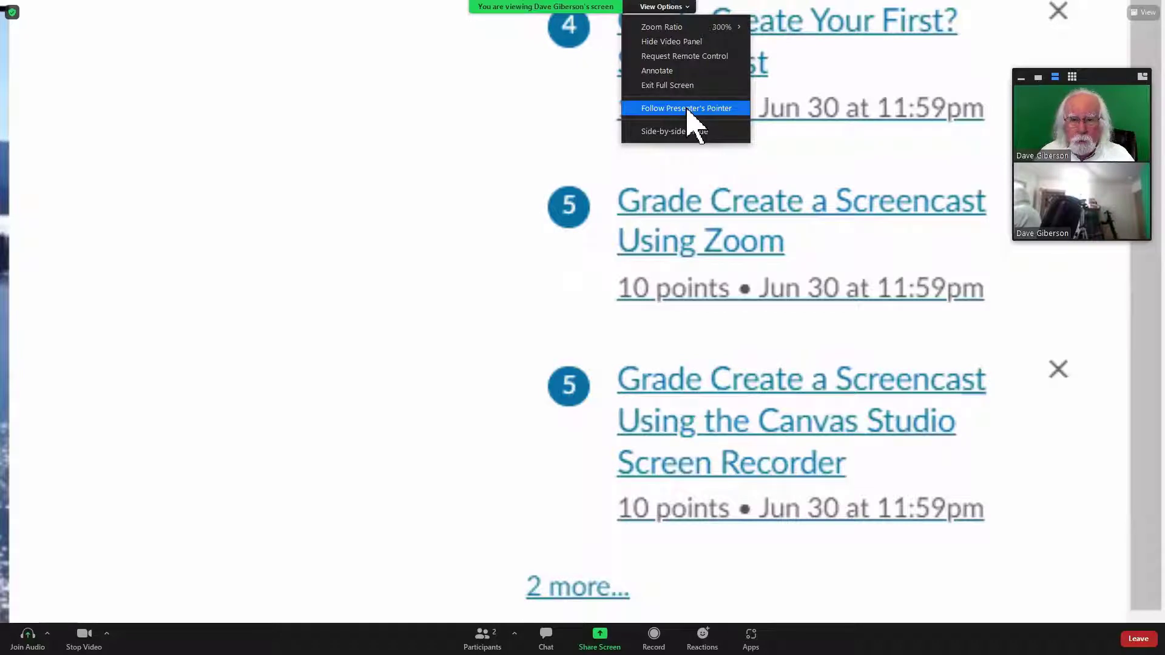
left_click(686, 108)
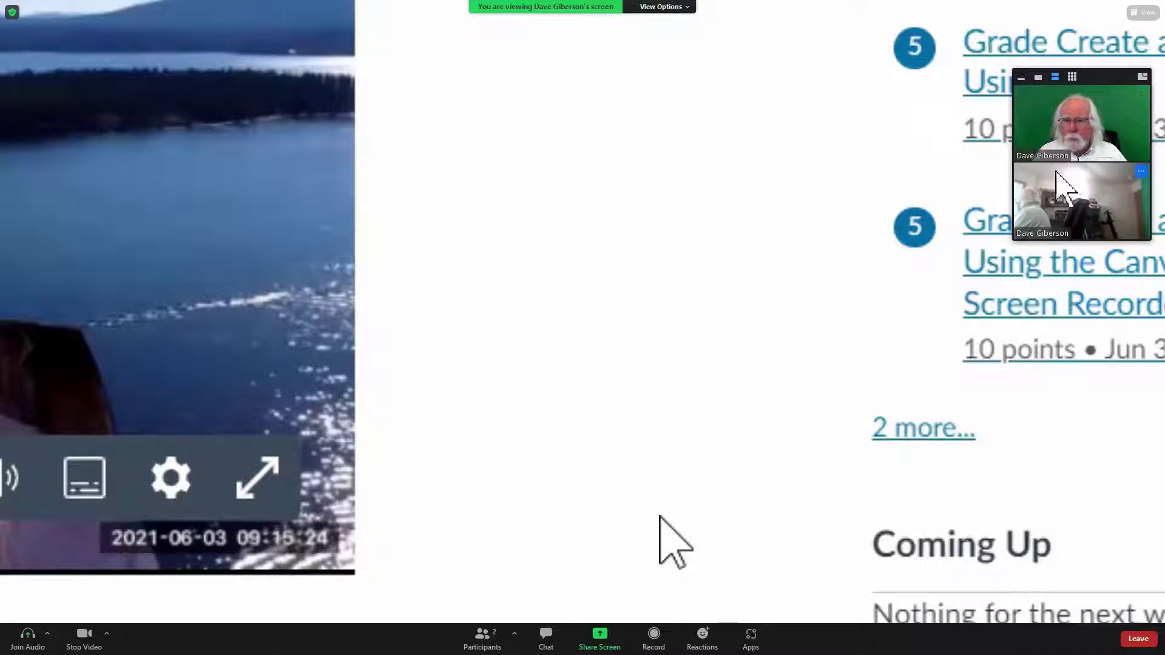
mouse_move(1103, 137)
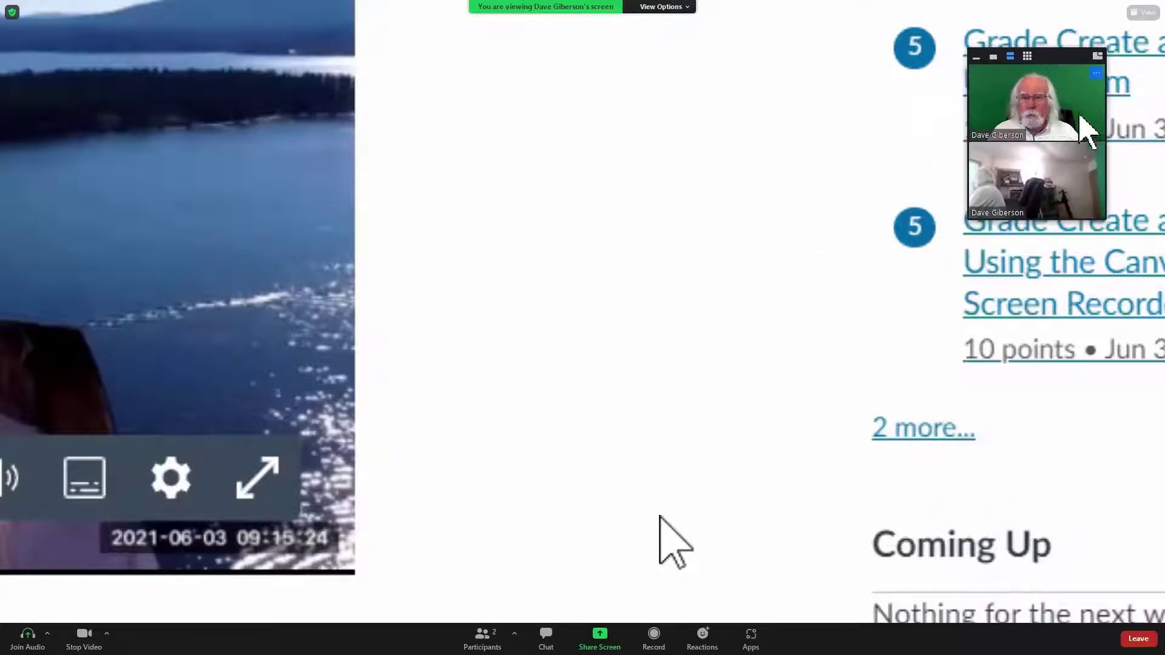
Hide the participant video panel through View Options.
left_click(658, 7)
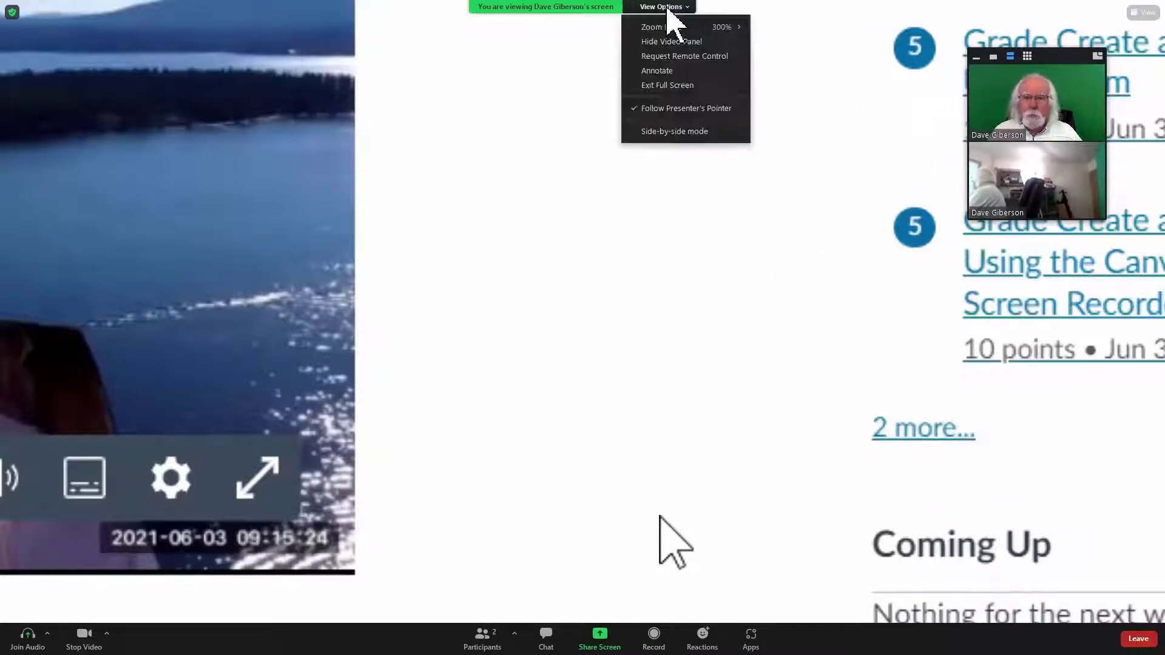
mouse_move(685, 36)
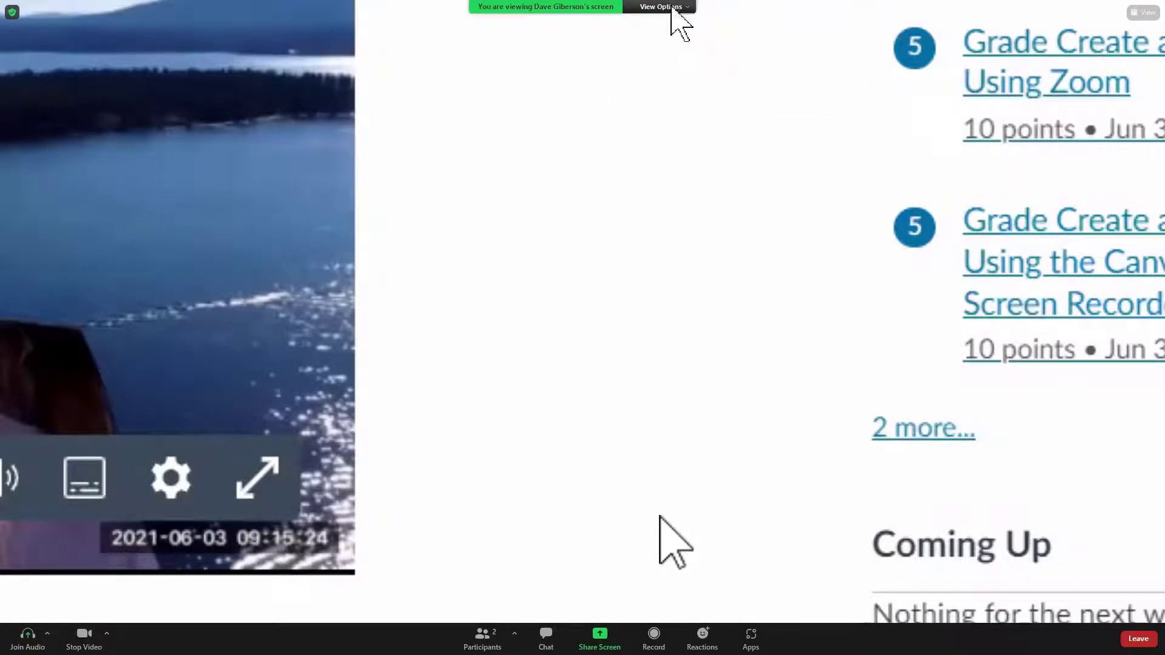
left_click(661, 6)
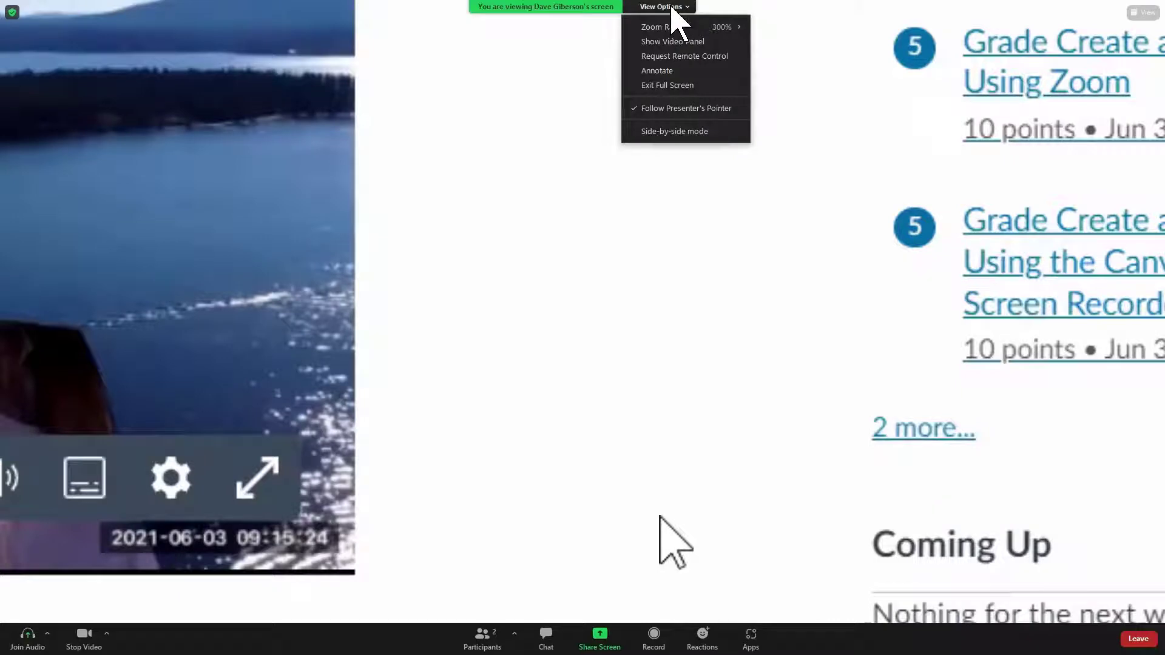
mouse_move(680, 67)
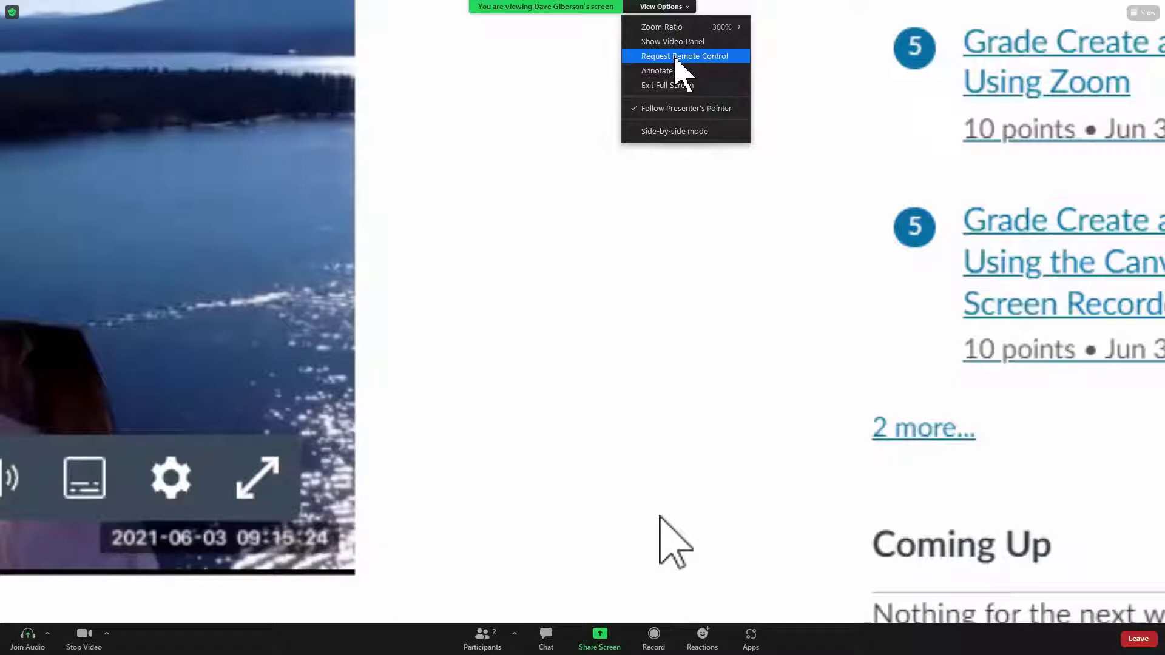
mouse_move(663, 71)
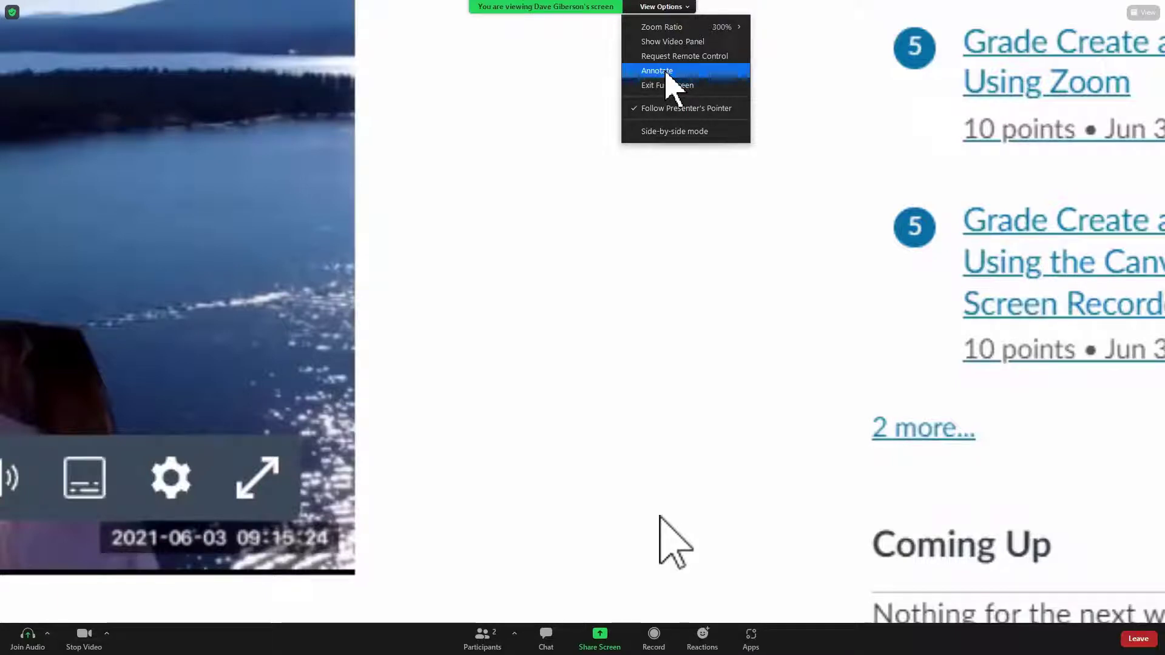
Annotate a blue circle around the lower number 5 badge, then close annotation tools.
left_click(655, 70)
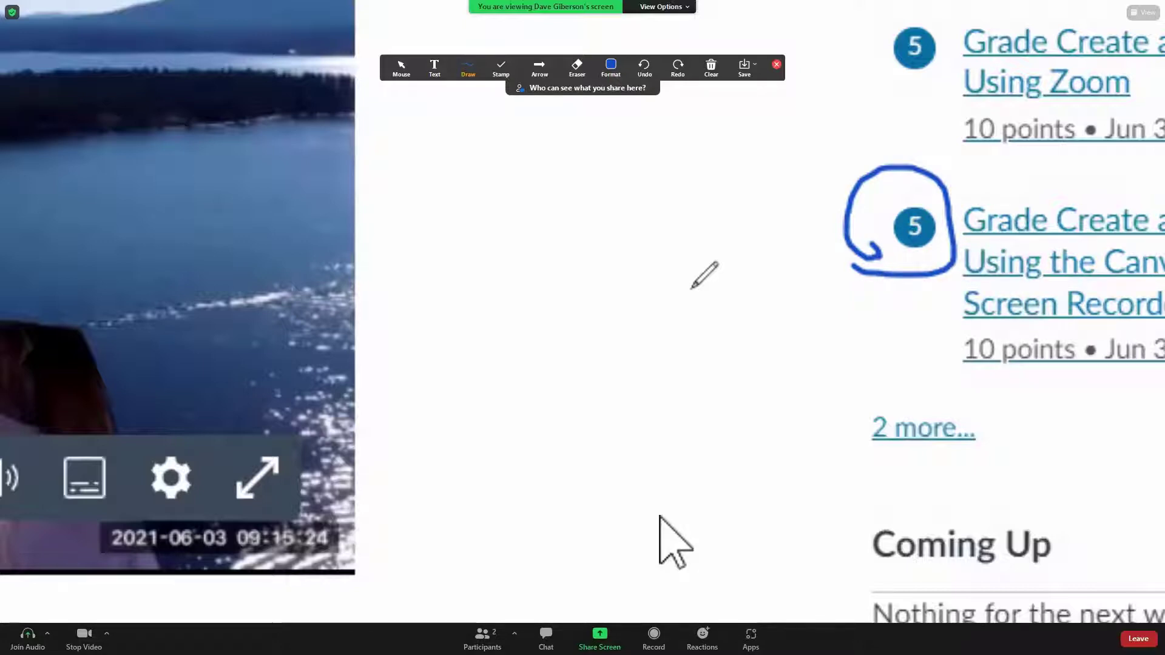
mouse_move(681, 194)
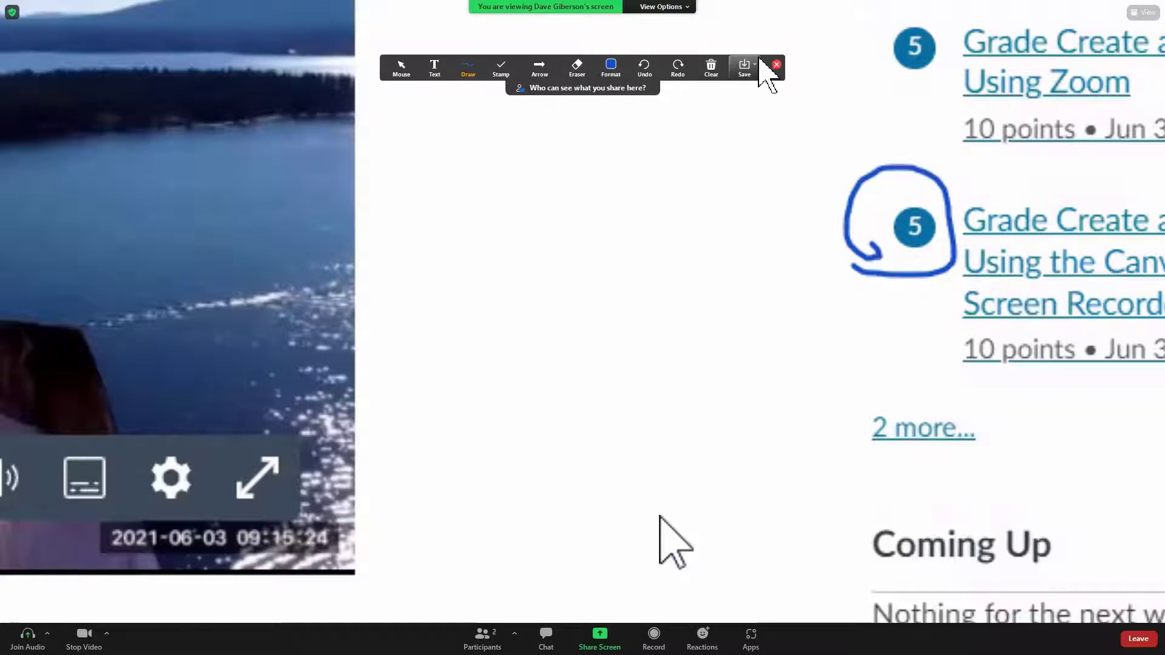
left_click(777, 65)
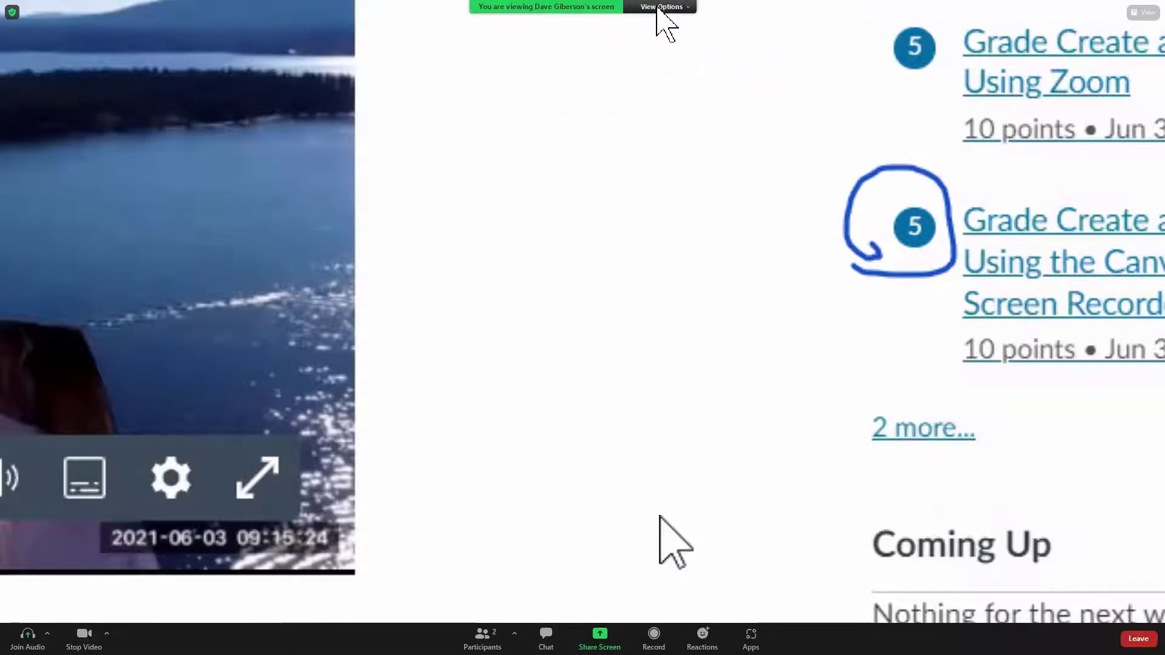
Exit full-screen mode so the meeting shows windowed with the taskbar visible.
left_click(661, 6)
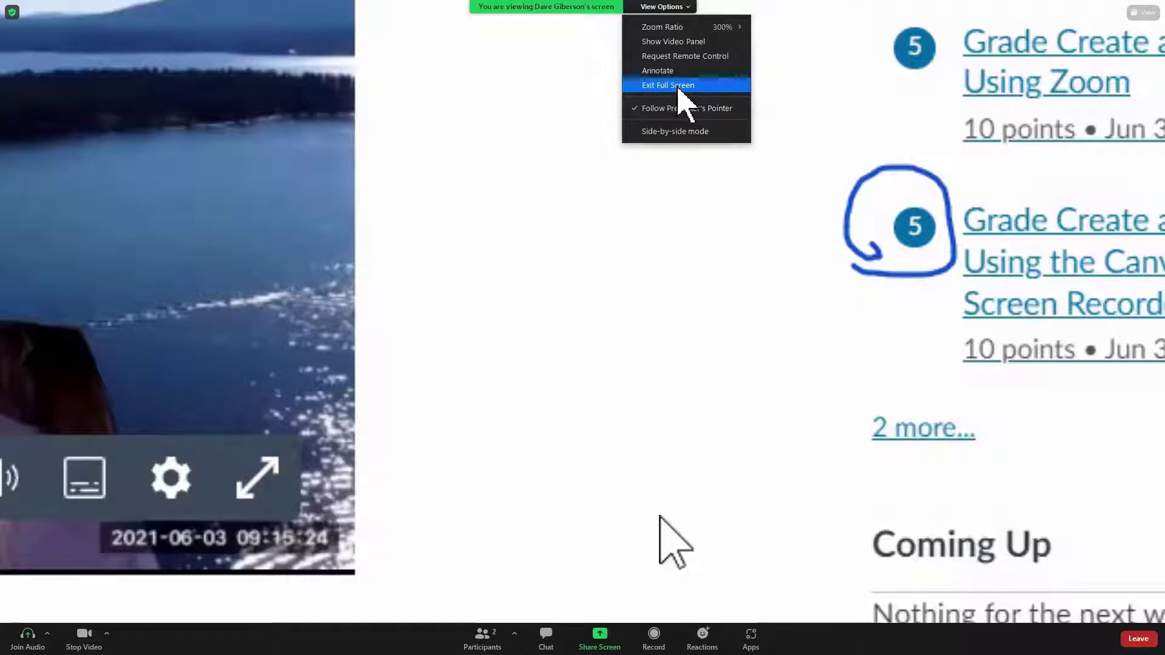
left_click(668, 85)
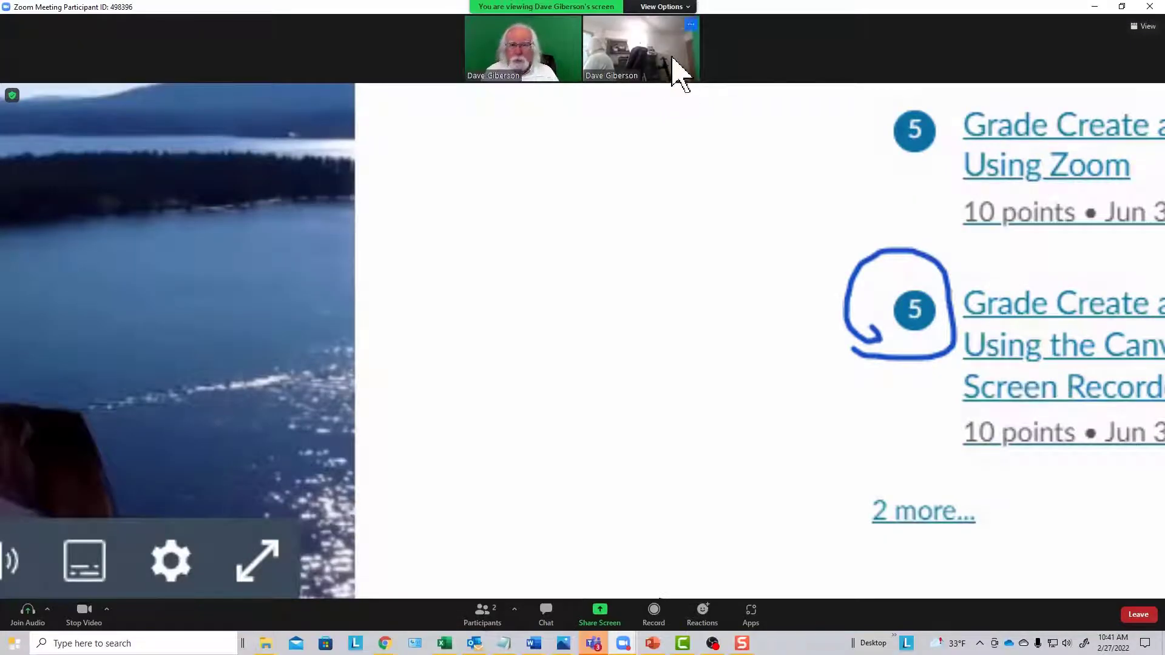
left_click(663, 7)
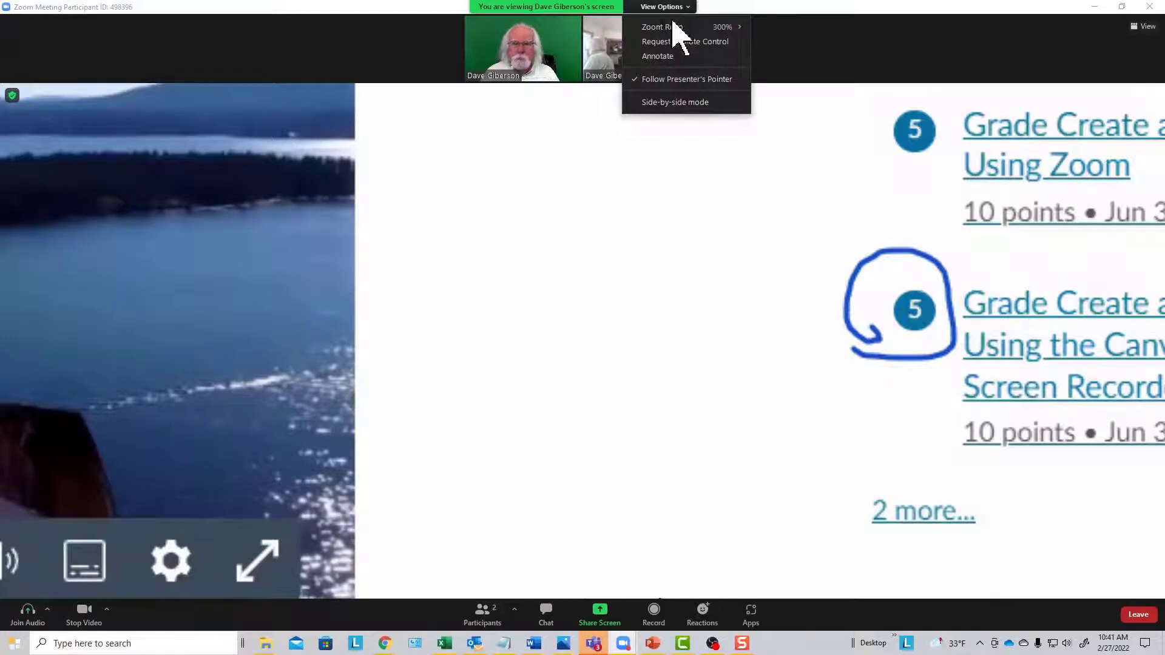
mouse_move(692, 113)
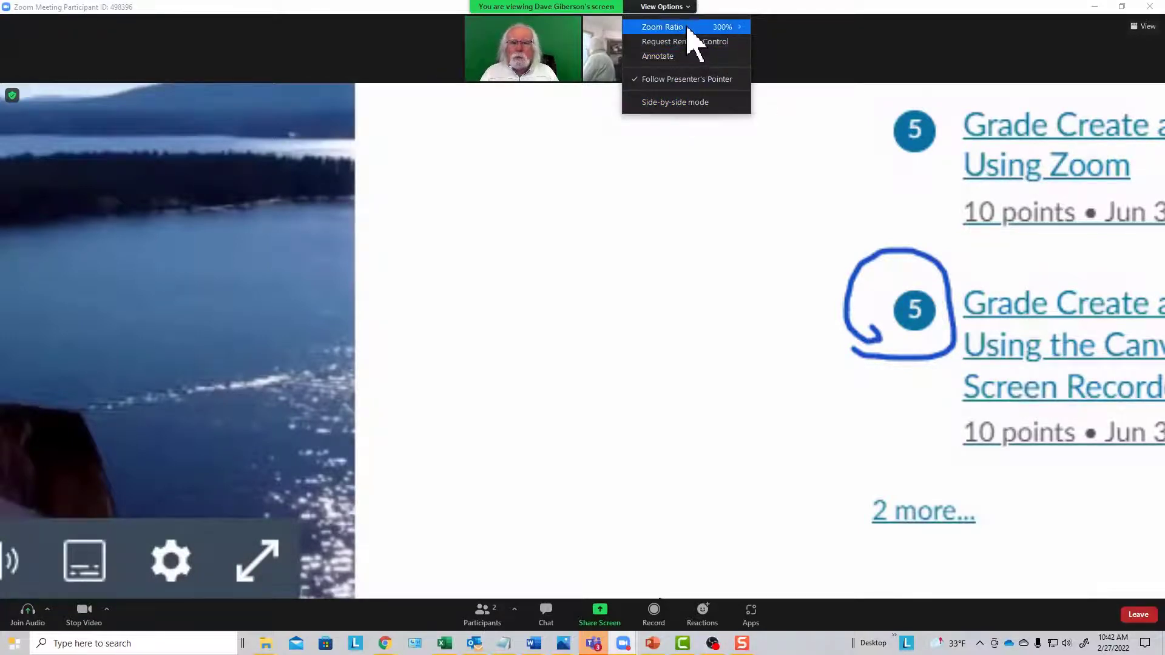
Set the Zoom Ratio to Fit to Window to show the whole course page.
left_click(665, 27)
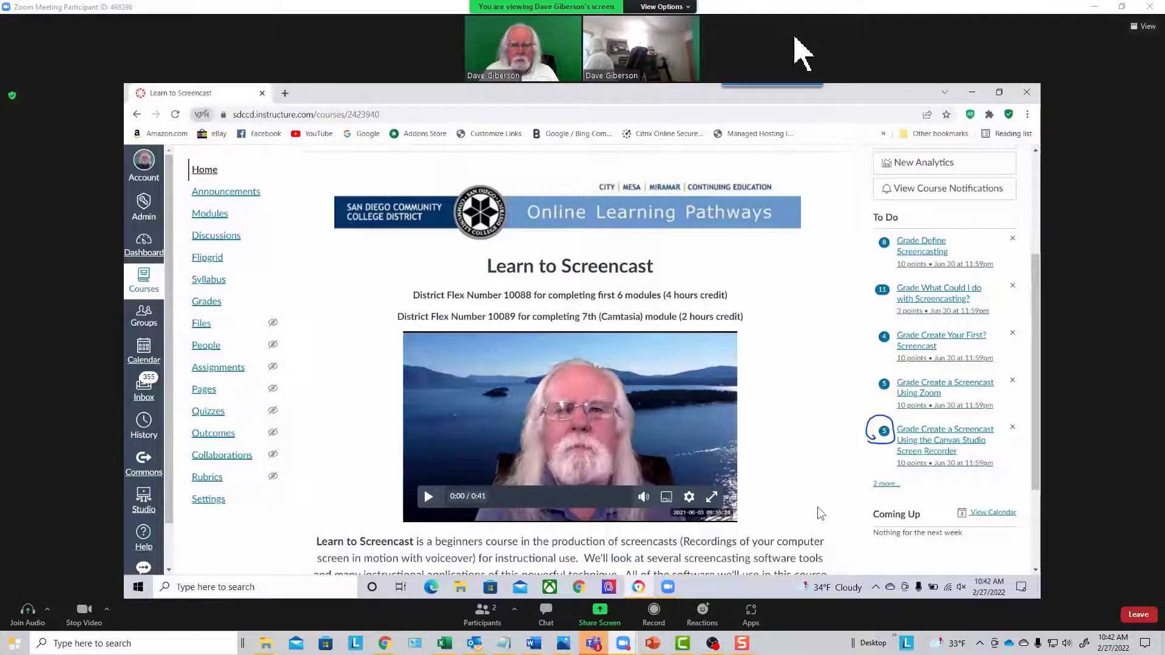
mouse_move(672, 12)
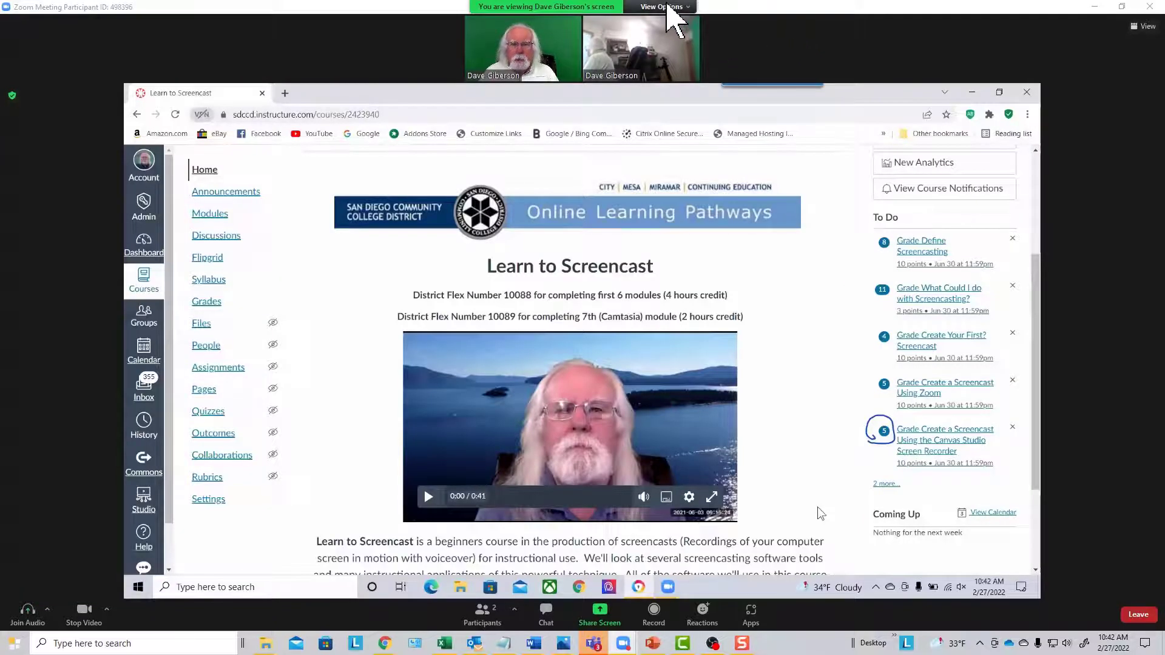
left_click(661, 6)
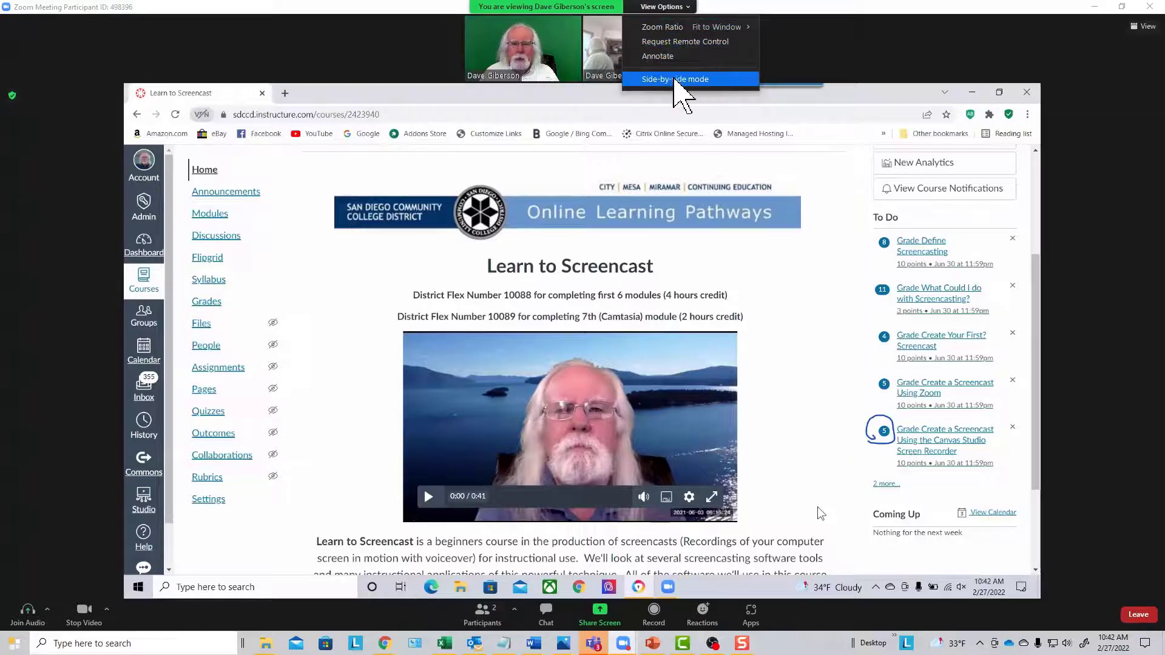
Switch to Side-by-side mode with the course page wide and small videos on the right.
left_click(674, 79)
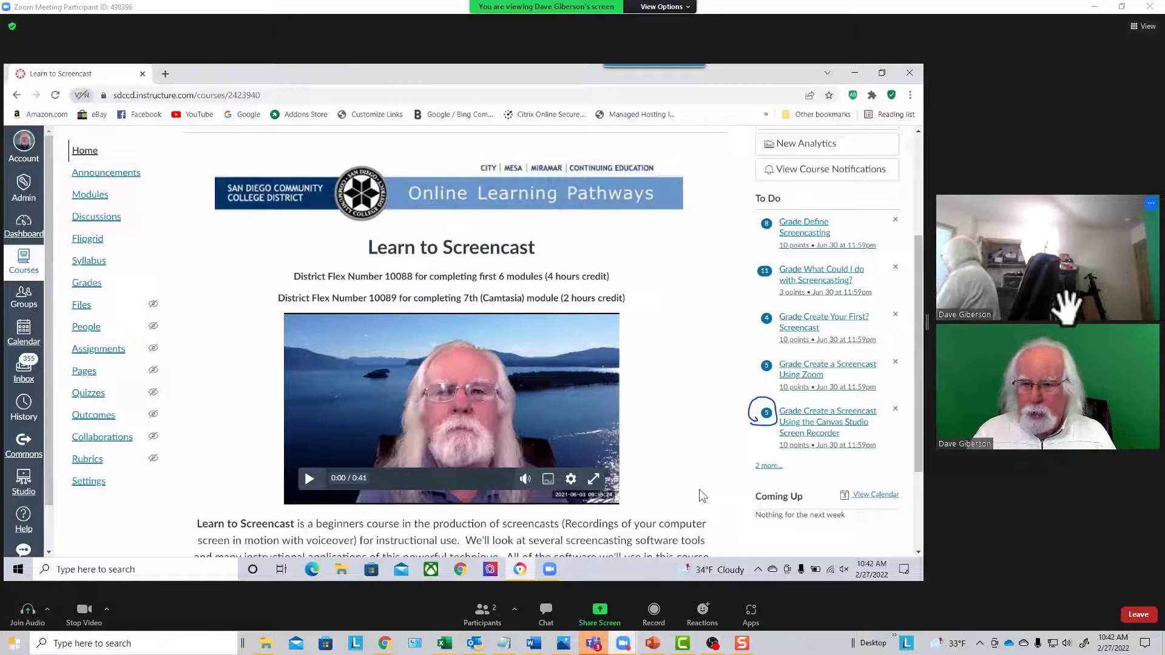
mouse_move(605, 342)
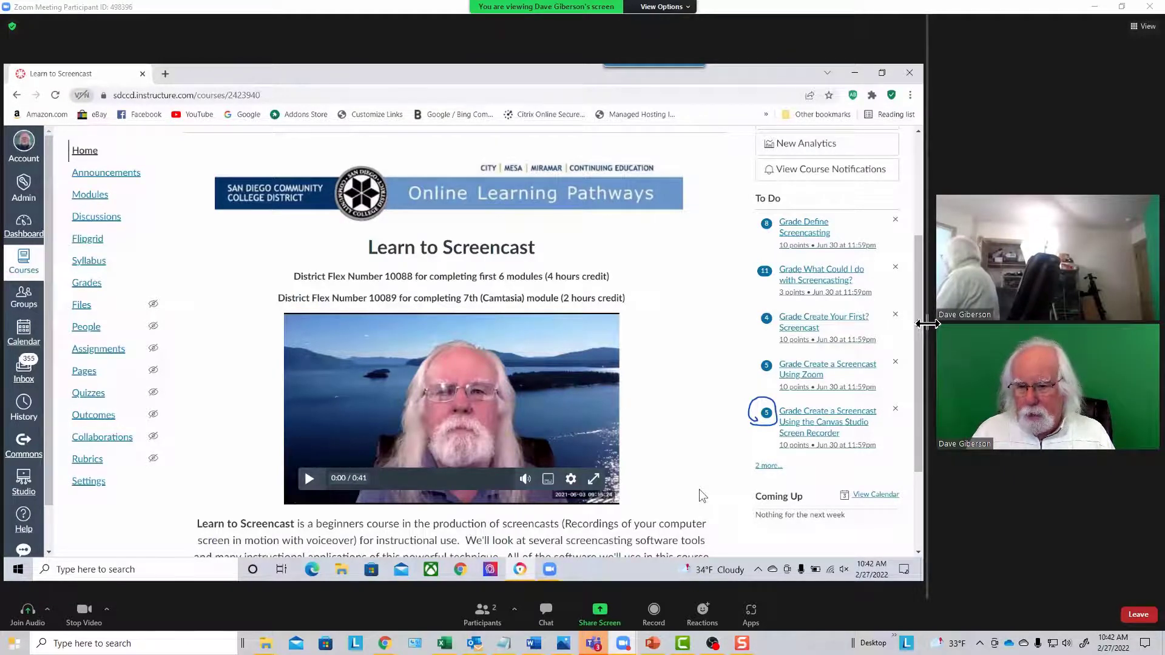
mouse_move(895, 338)
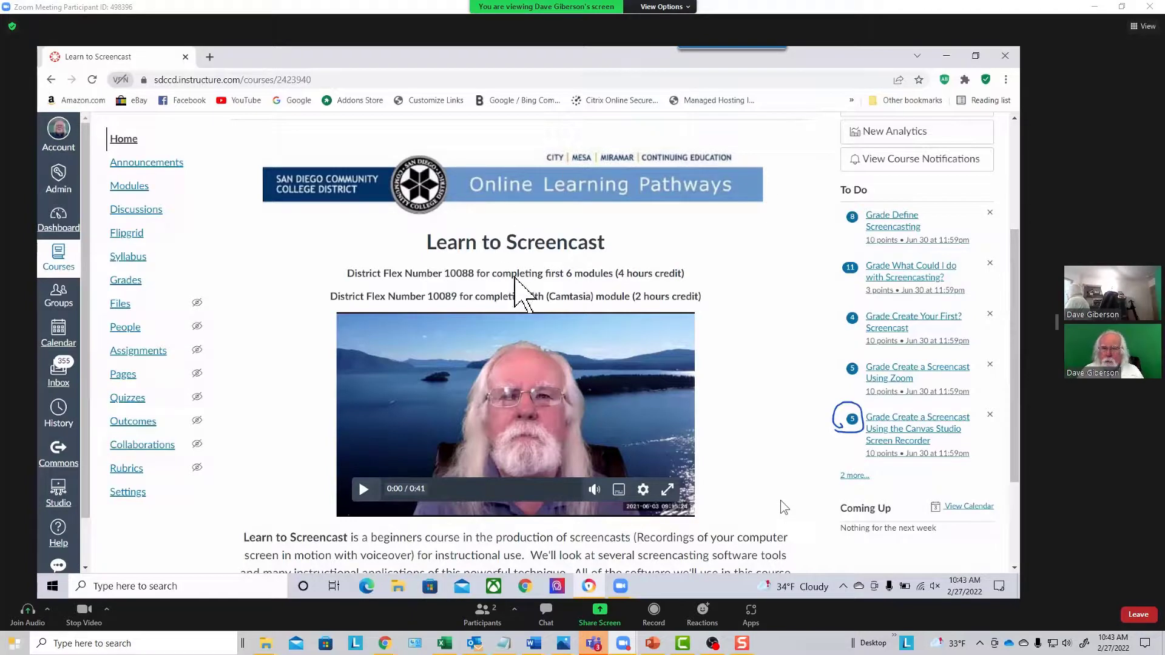
mouse_move(404, 279)
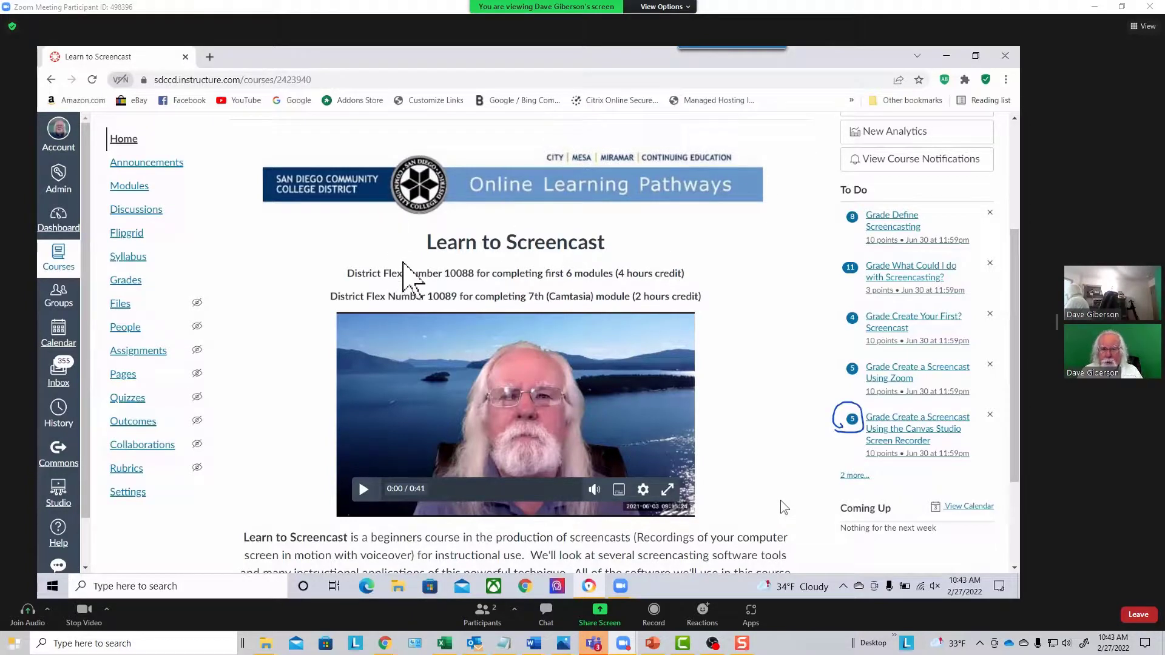
mouse_move(673, 63)
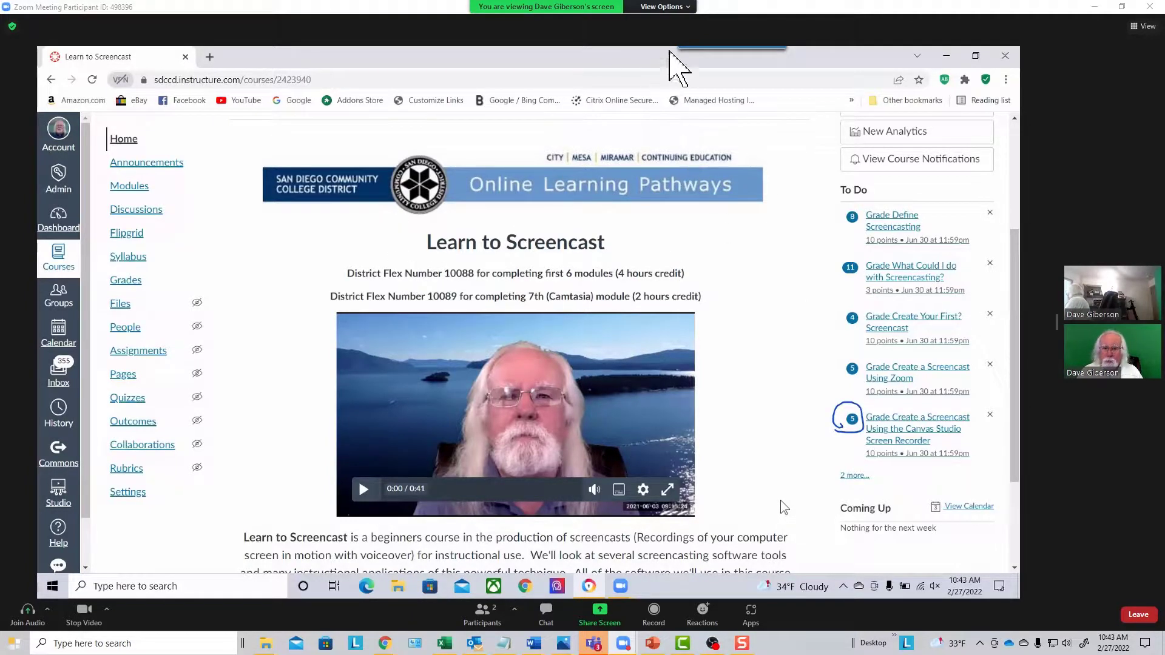
left_click(661, 6)
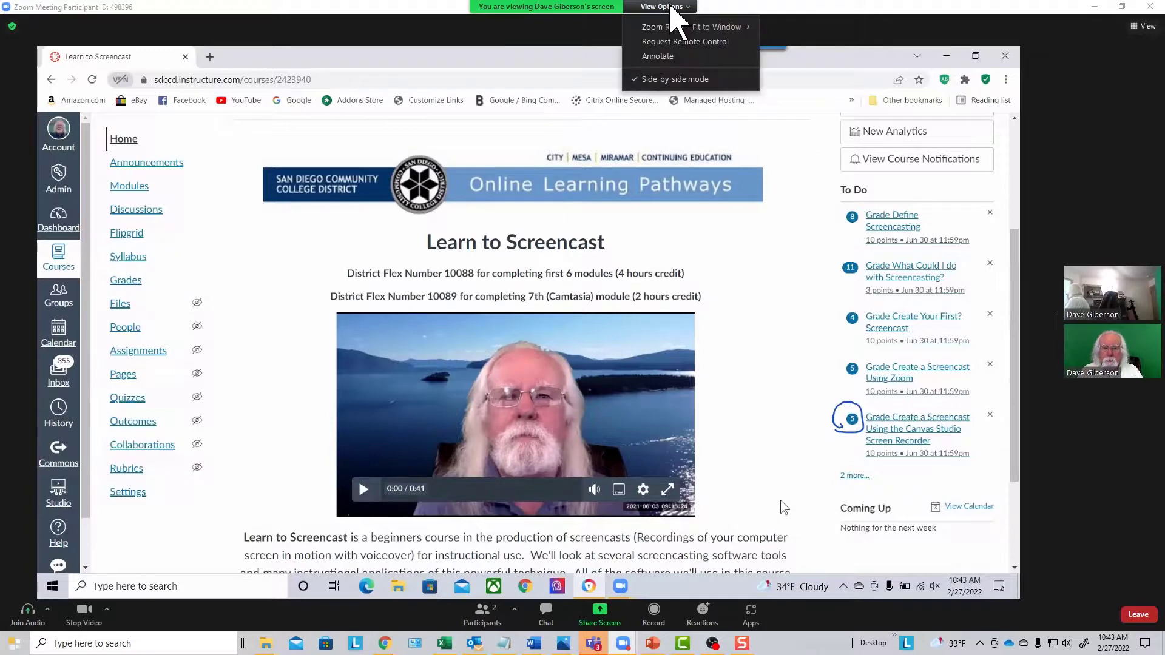